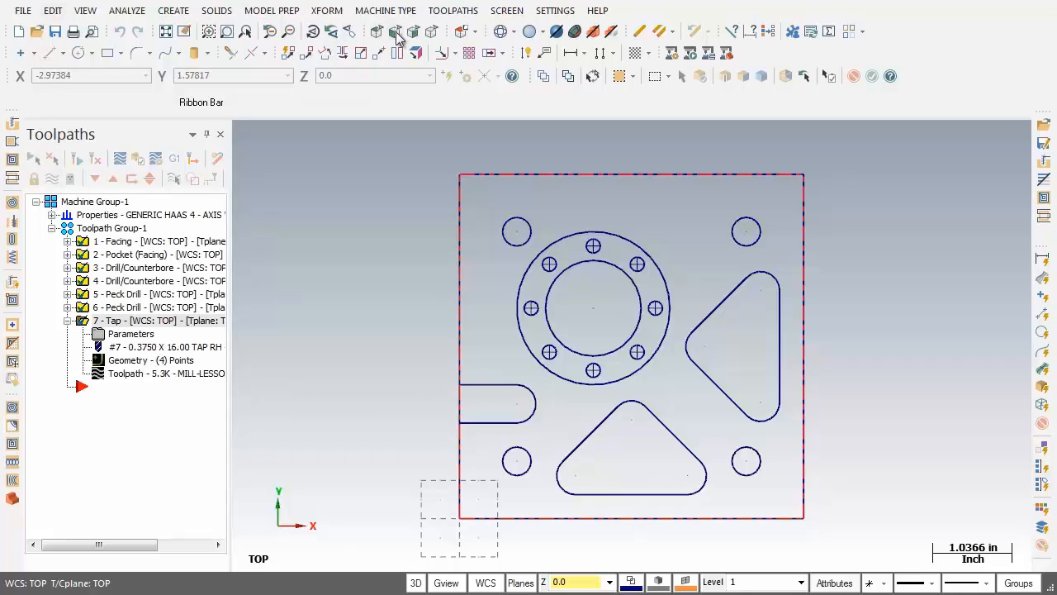
mouse_move(420, 31)
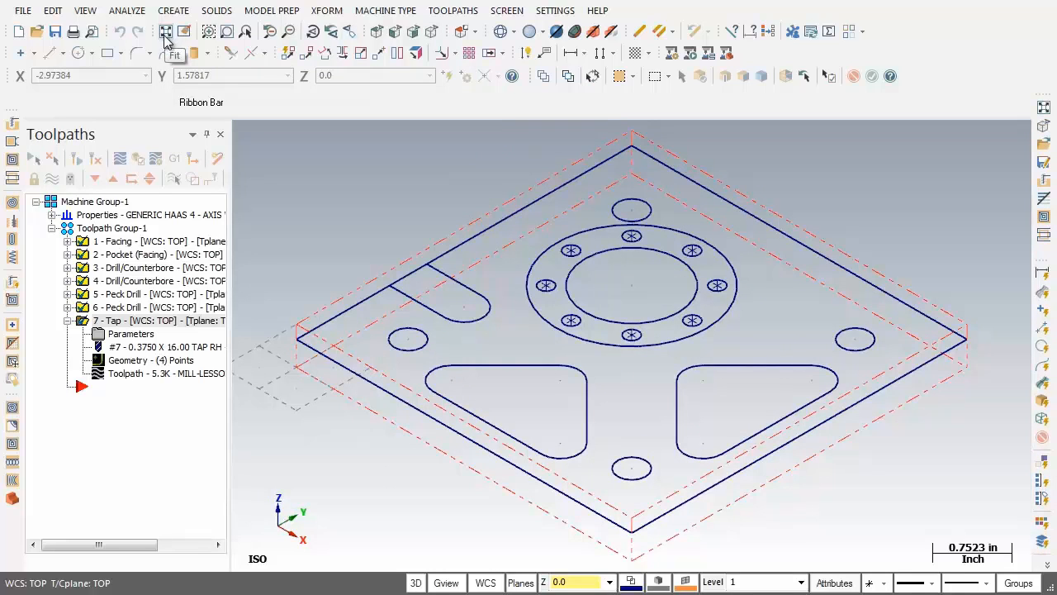
mouse_move(136, 163)
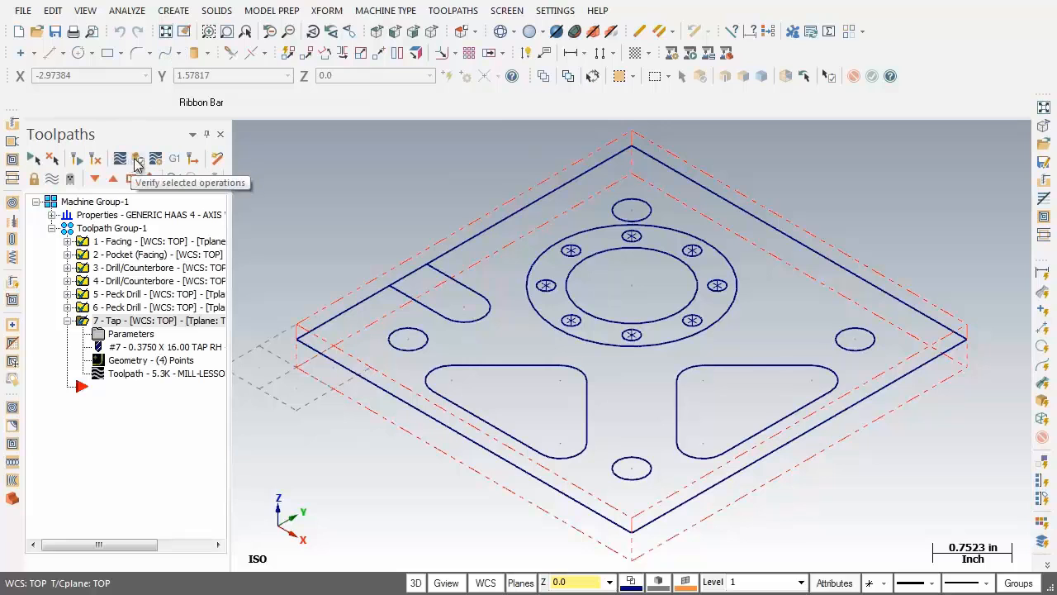
Verify all seven selected operations in Mastercam Simulator in Single View and play the simulation.
left_click(136, 159)
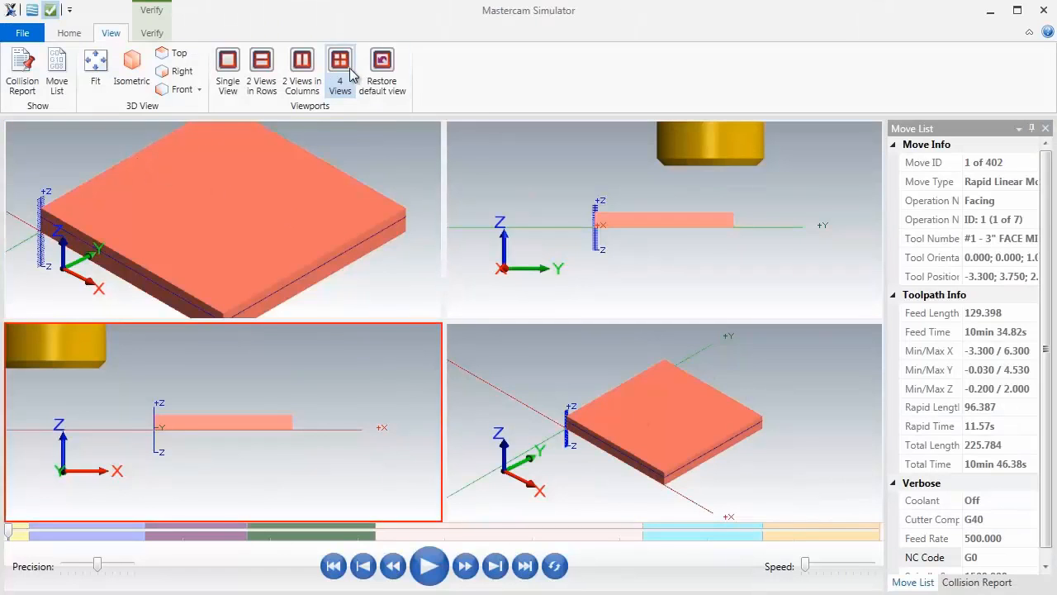
mouse_move(227, 66)
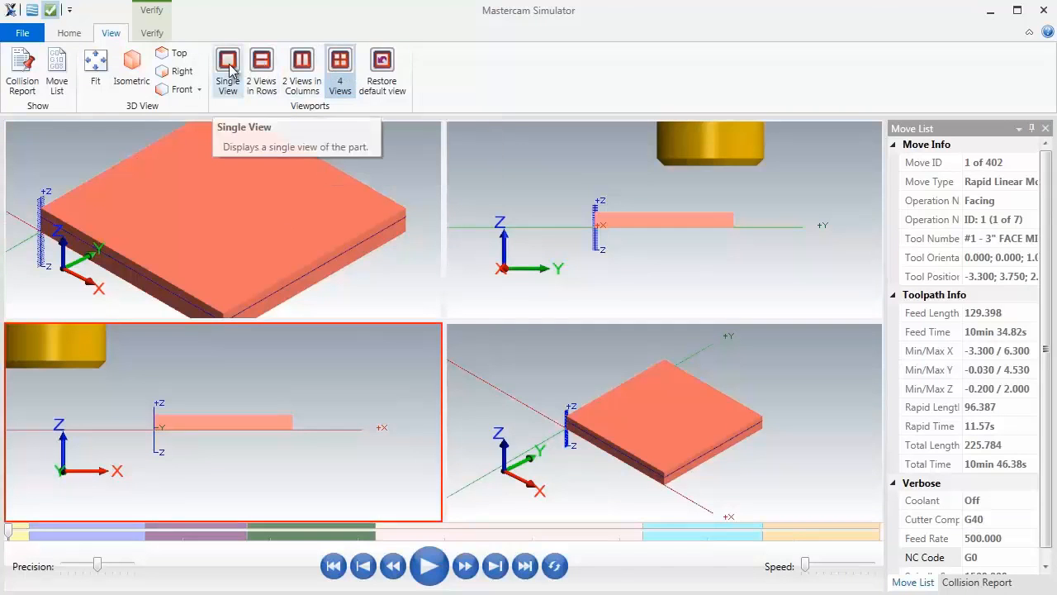
left_click(227, 64)
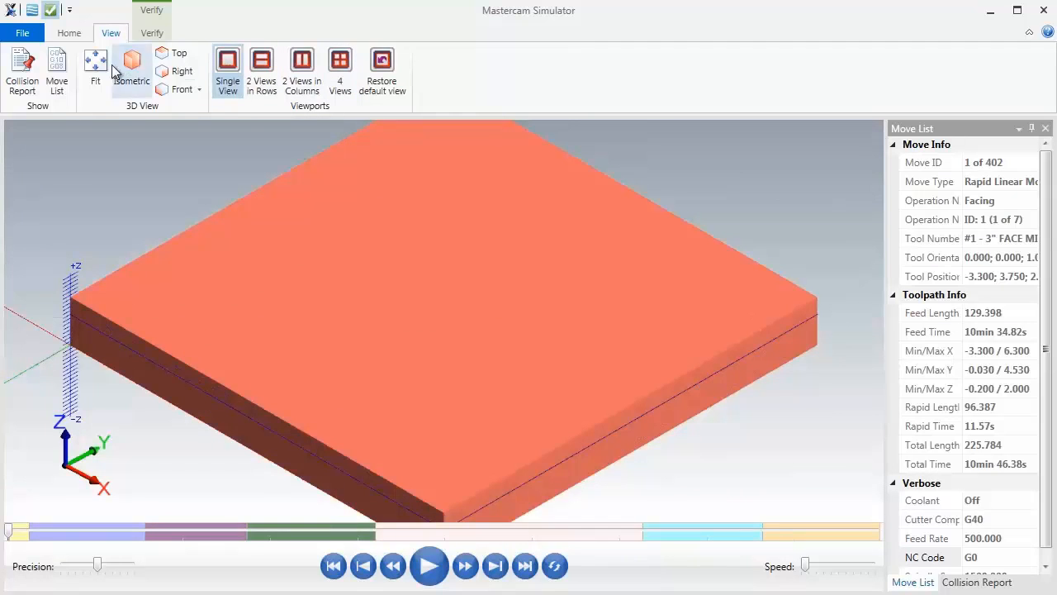
mouse_move(97, 67)
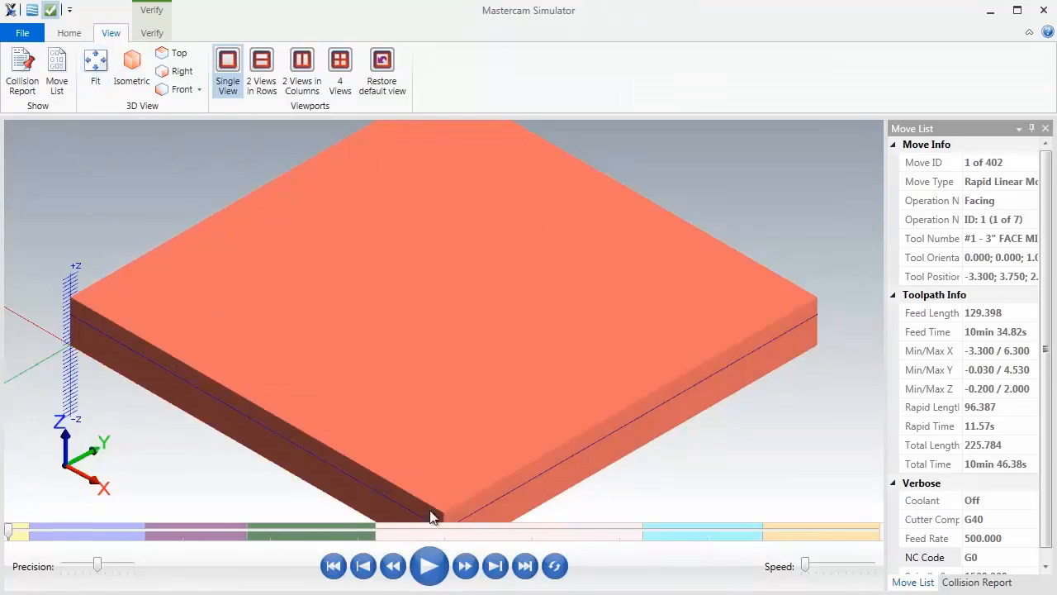
left_click(430, 567)
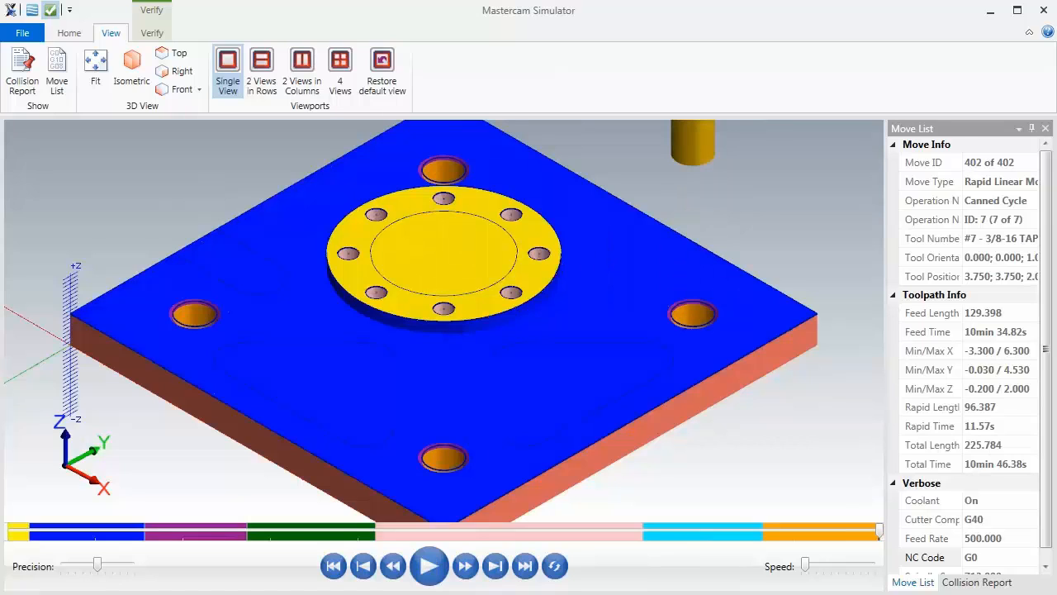
mouse_move(704, 342)
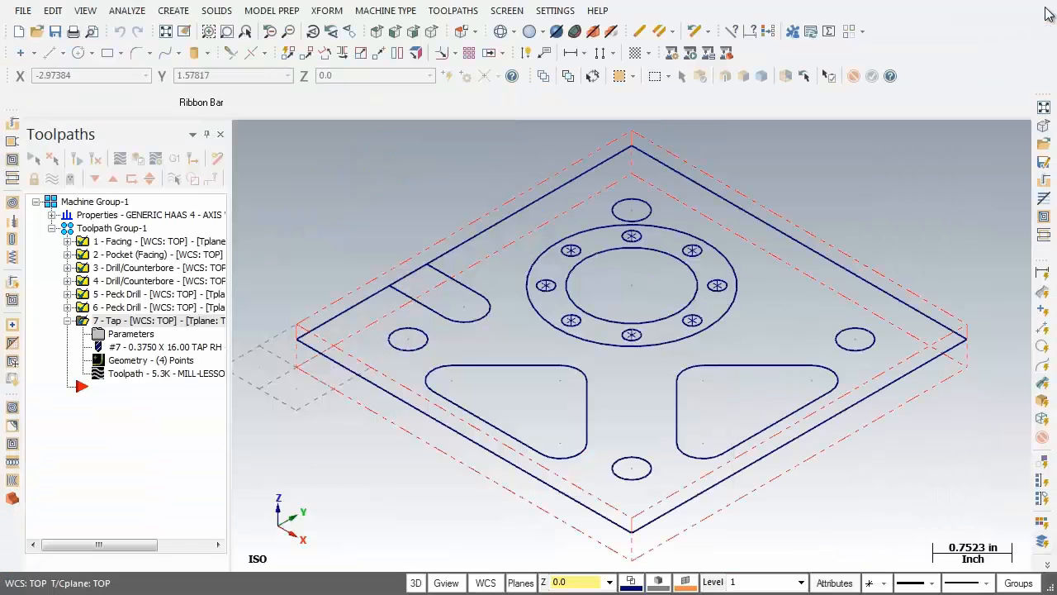
mouse_move(936, 81)
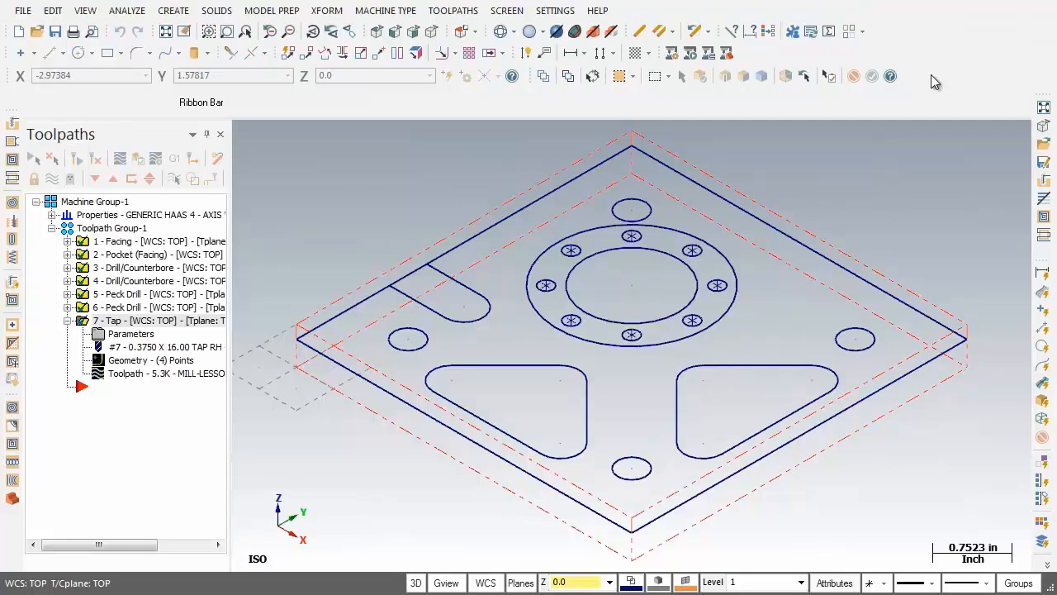
mouse_move(297, 180)
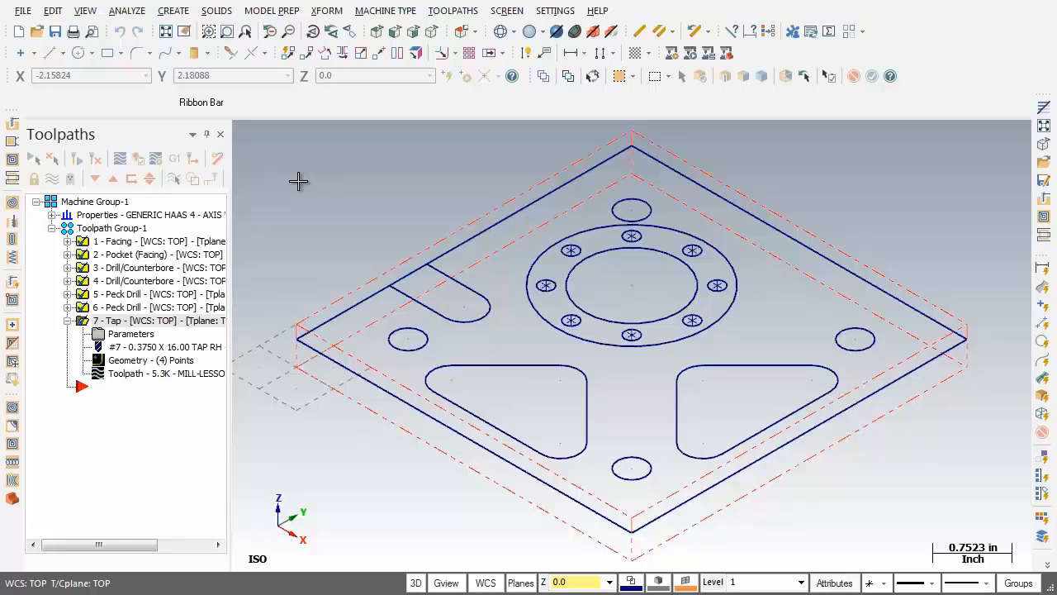
mouse_move(377, 32)
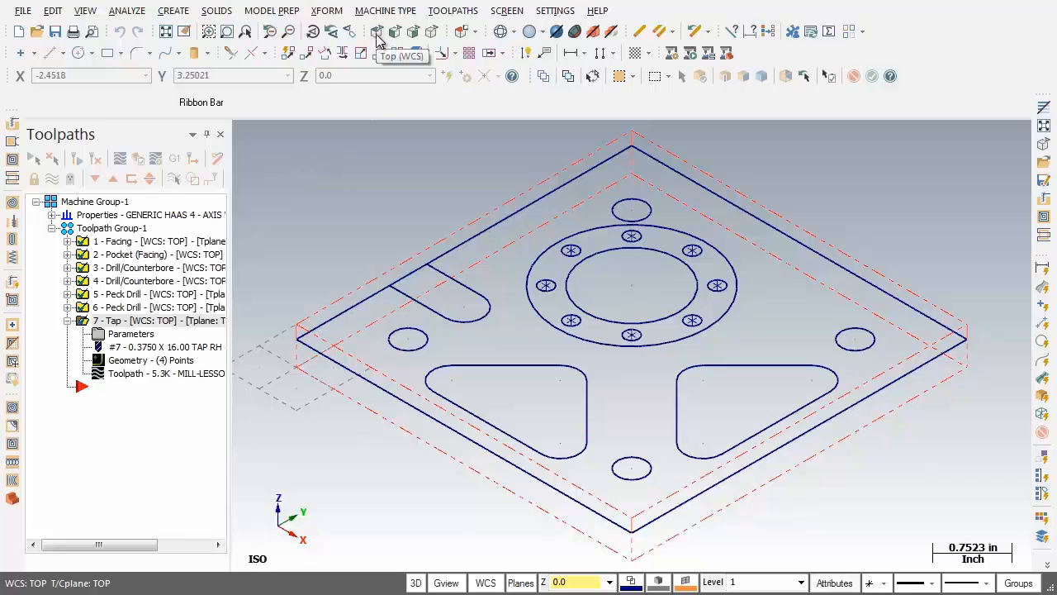
View the plate's wireframe geometry from the Top (WCS) view.
left_click(375, 31)
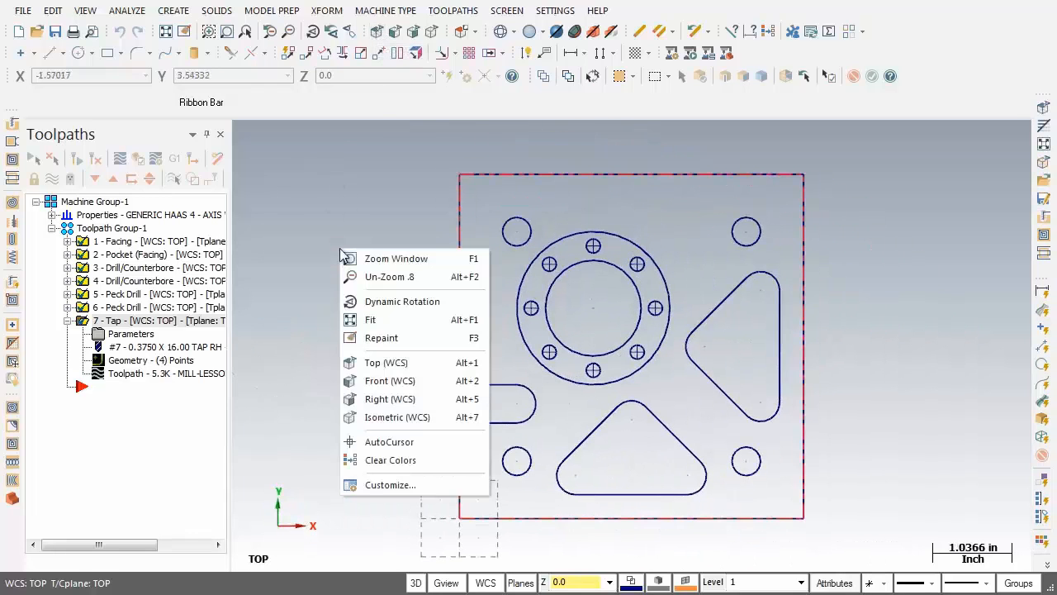
mouse_move(322, 214)
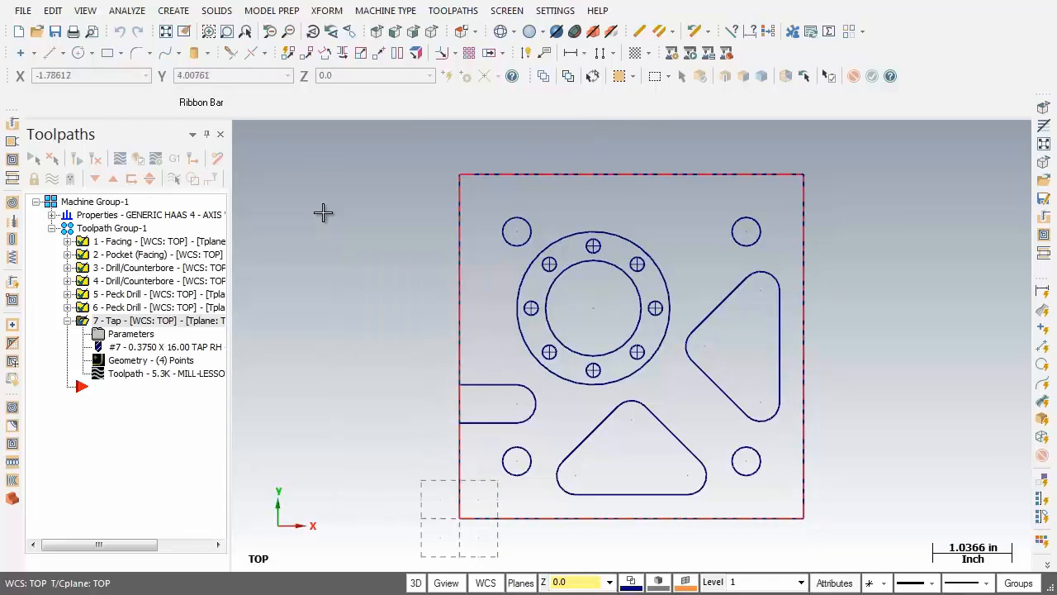
Start a Pocket toolpath and chain the right and lower triangular pocket outlines.
left_click(453, 10)
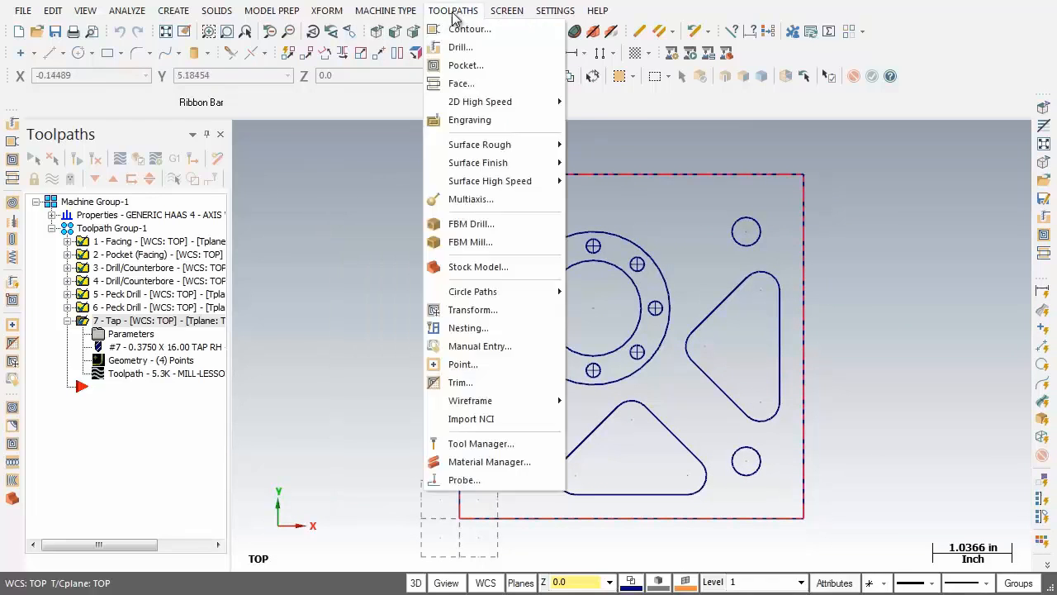
mouse_move(466, 65)
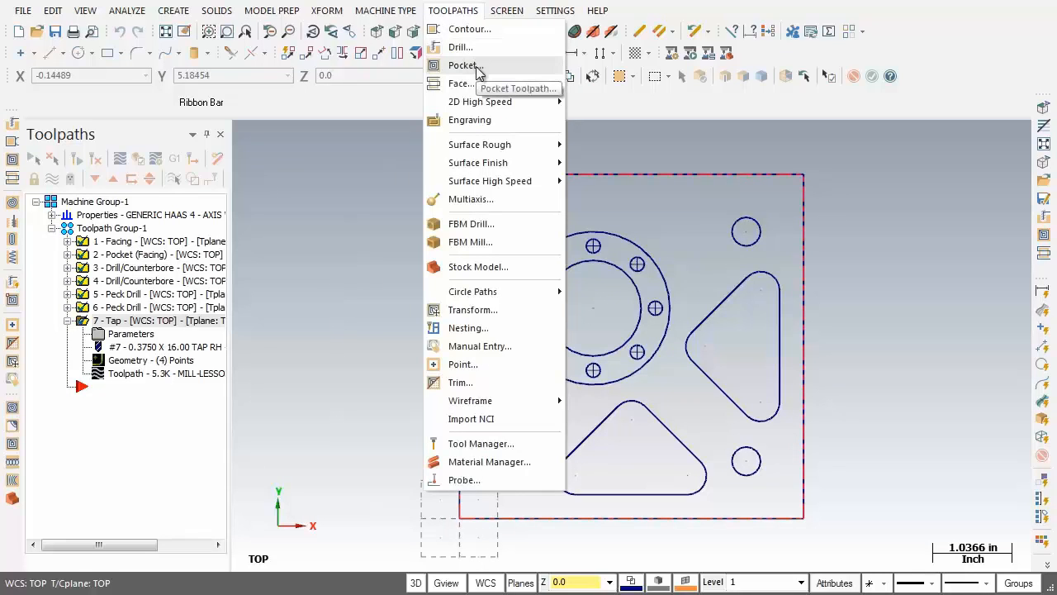
left_click(462, 65)
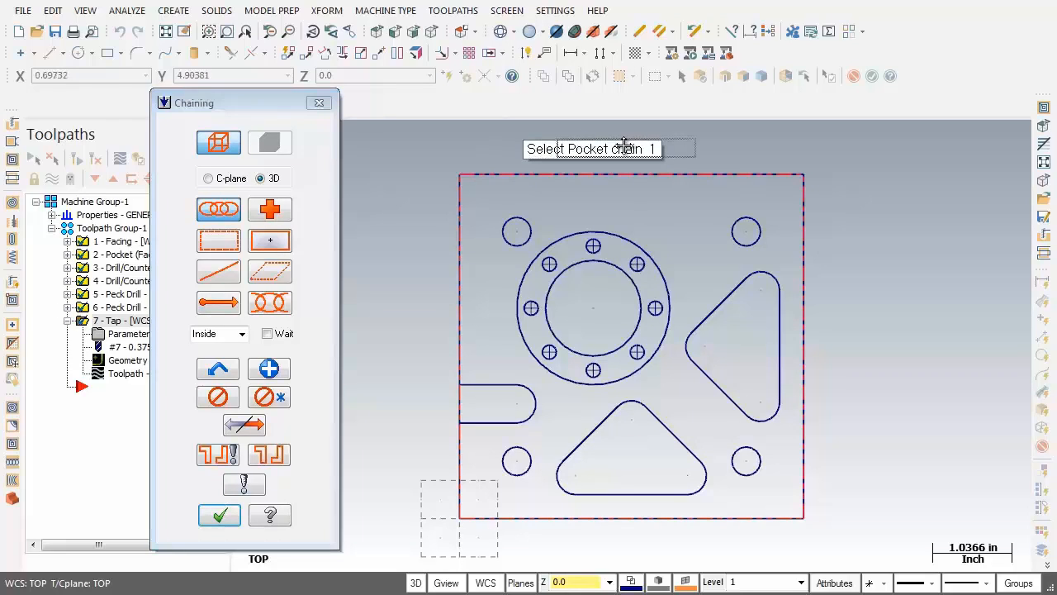
mouse_move(736, 154)
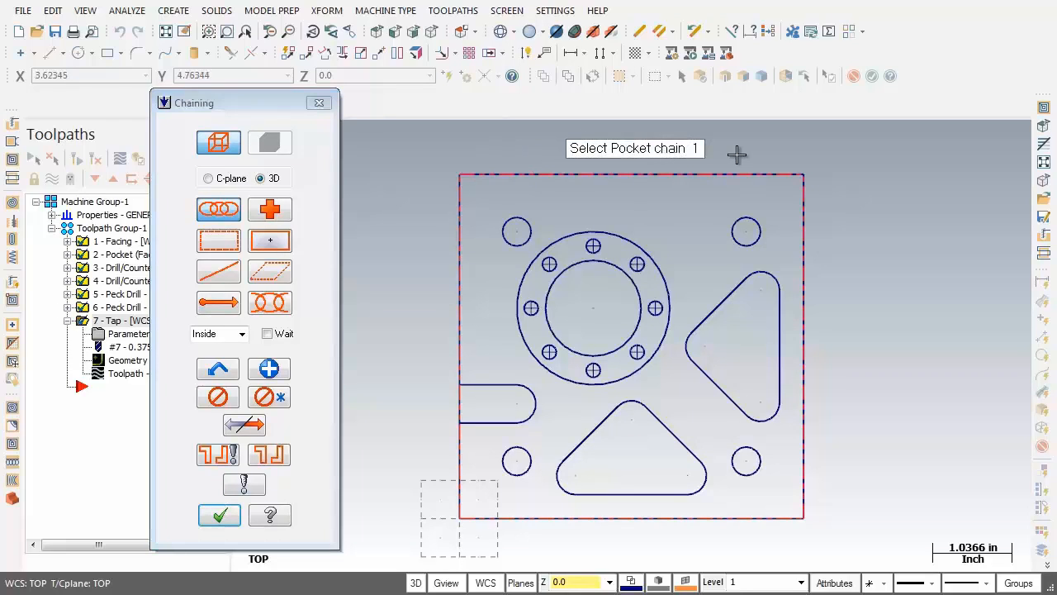
mouse_move(779, 378)
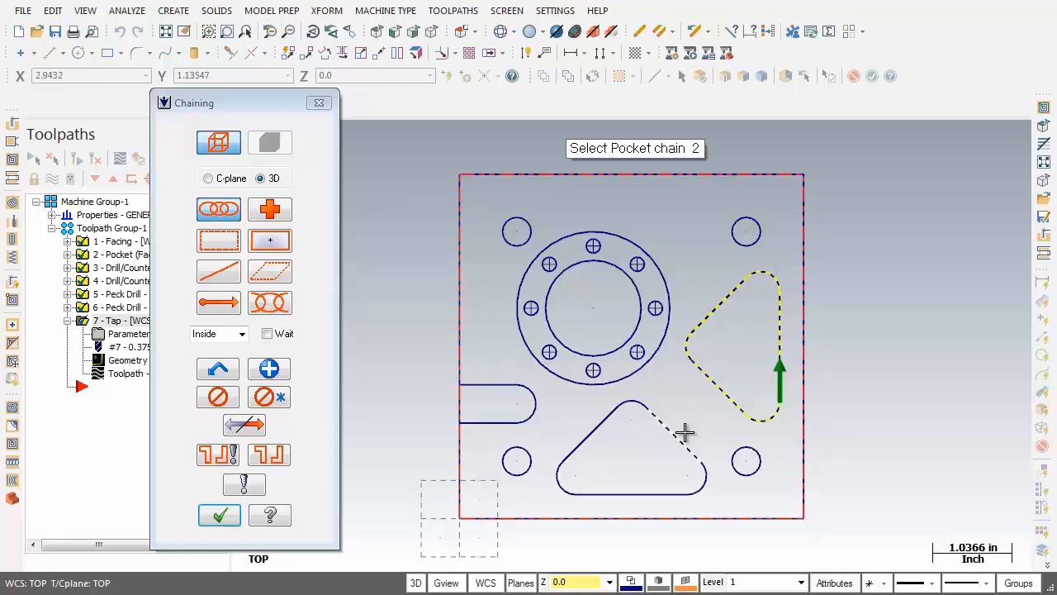
left_click(685, 439)
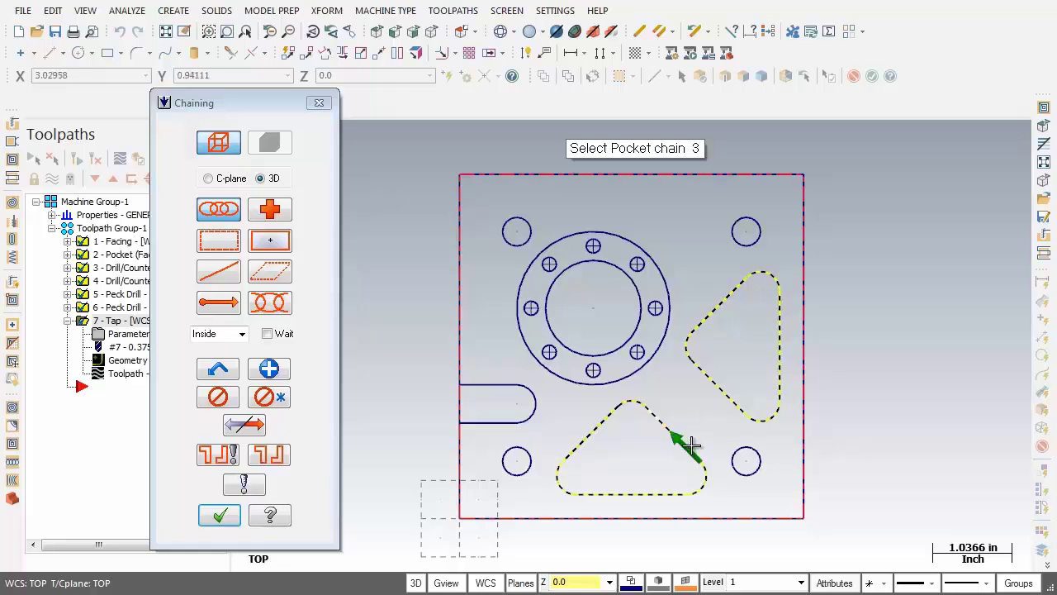
mouse_move(371, 319)
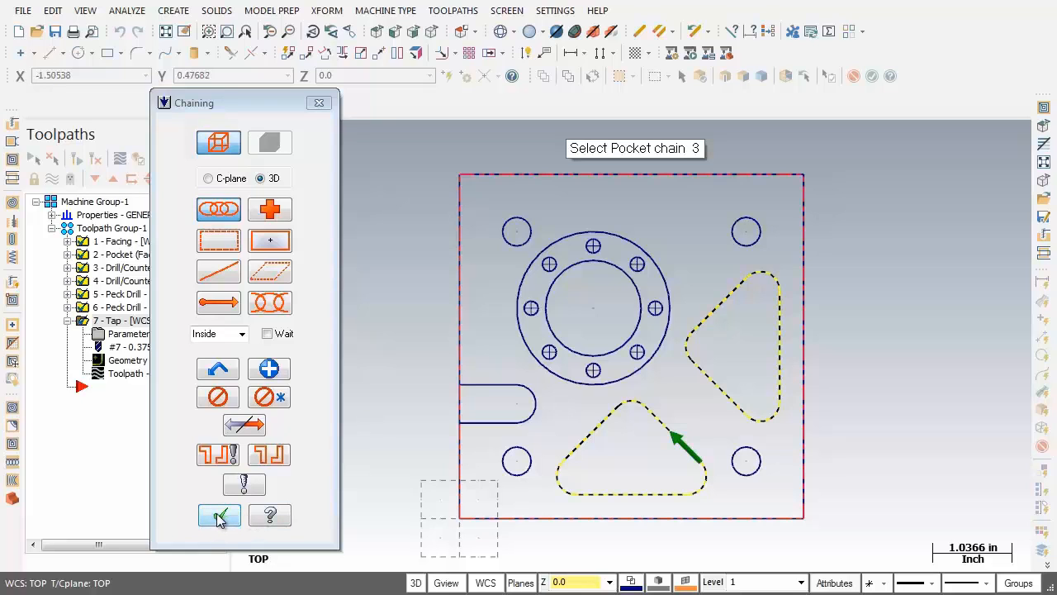
Use the library 1/2 FLAT ENDMILL with spindle speed 3000 and feed and plunge rates 10.
left_click(218, 515)
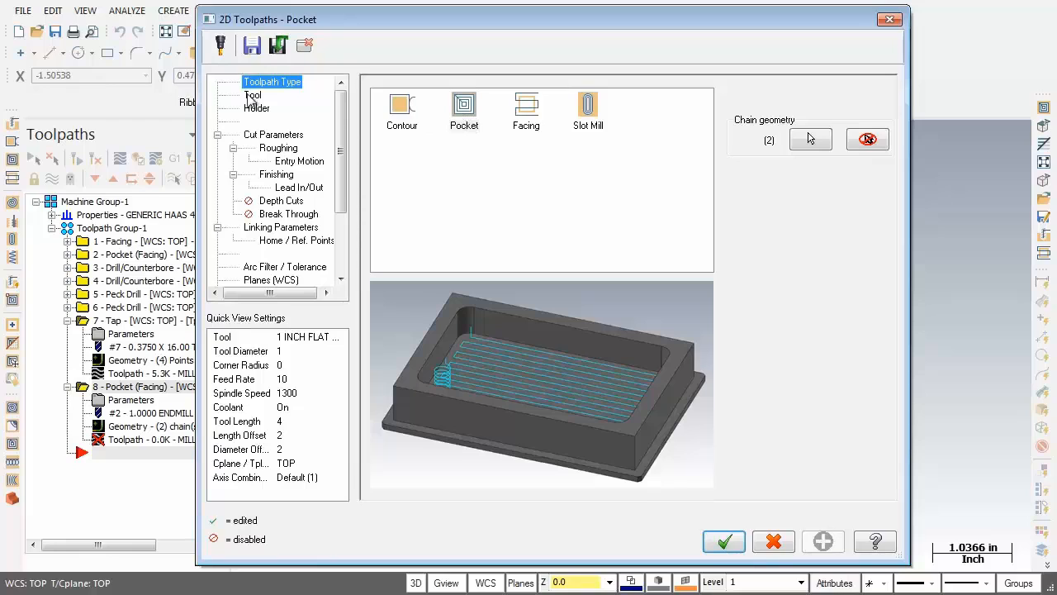
left_click(253, 95)
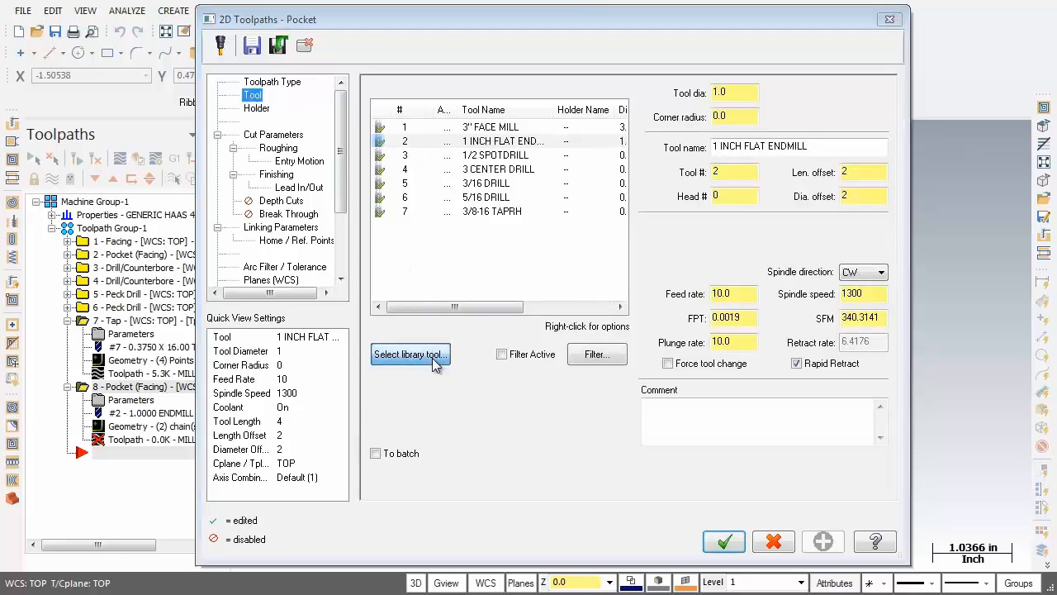
left_click(409, 354)
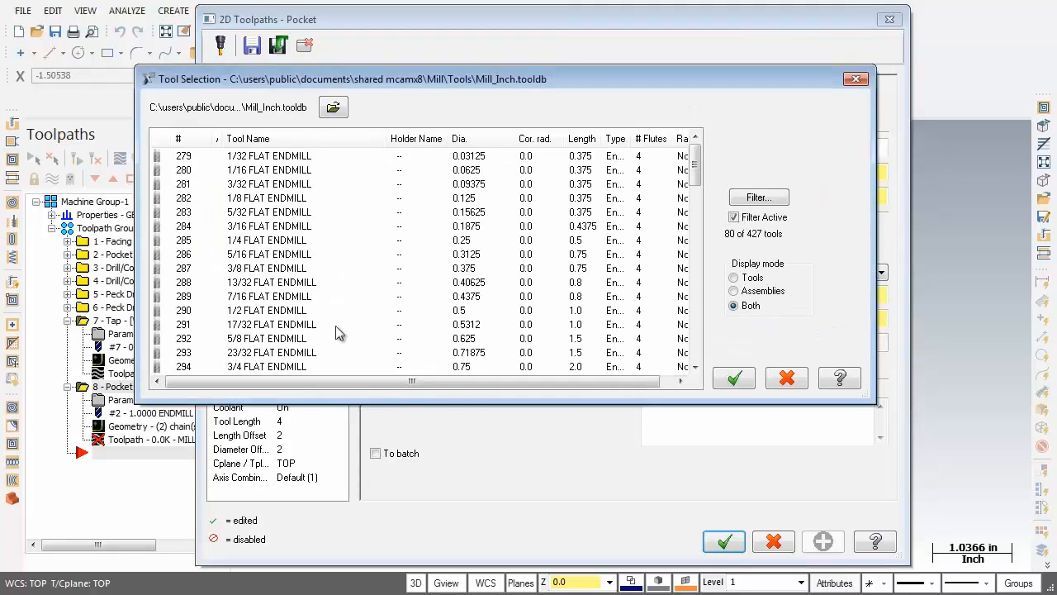
left_click(267, 309)
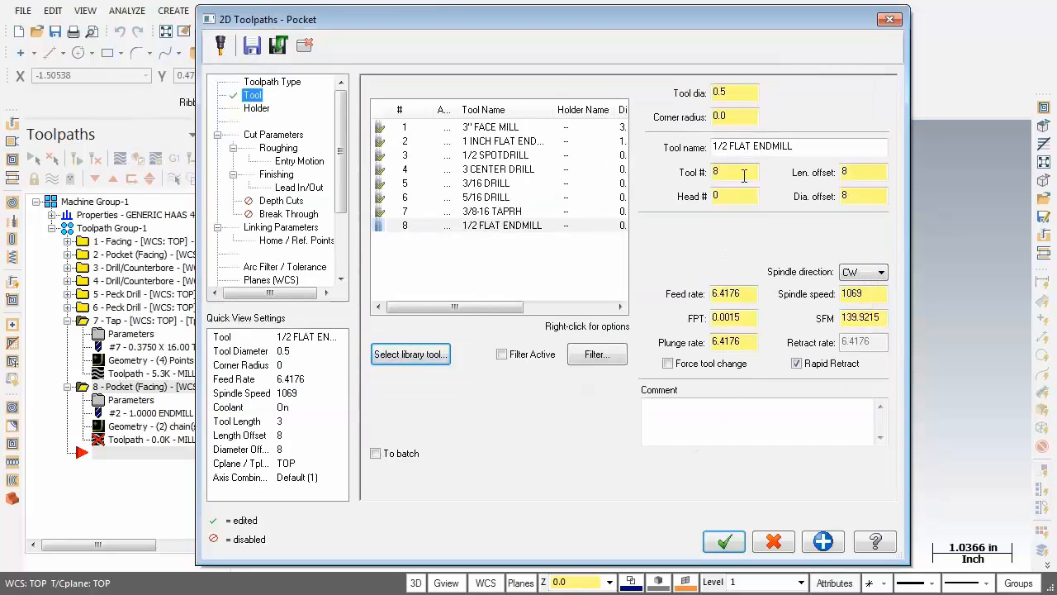
left_click(863, 172)
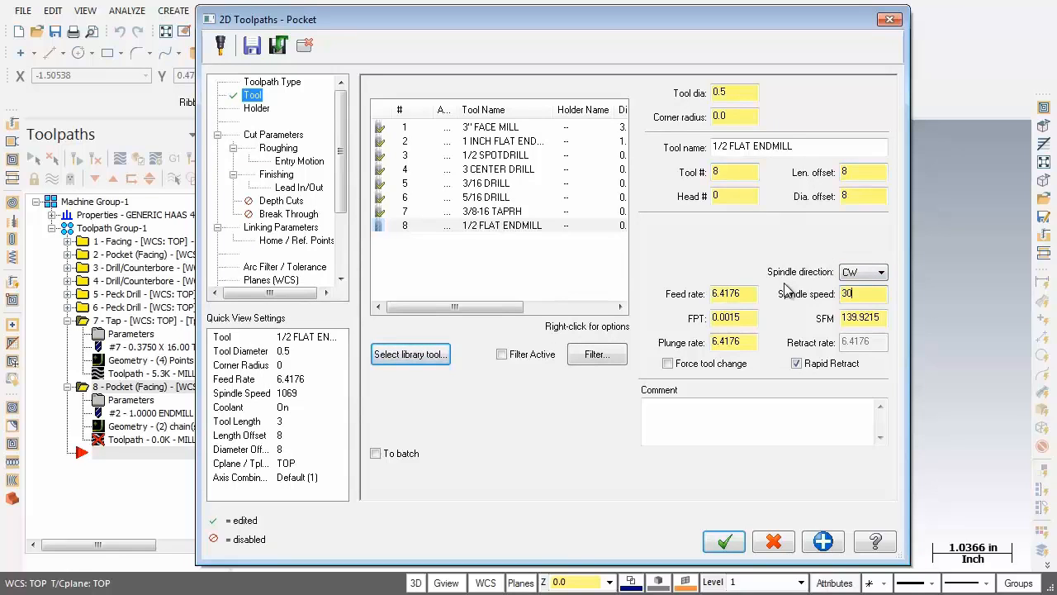
type("3000")
left_click(734, 293)
type("1")
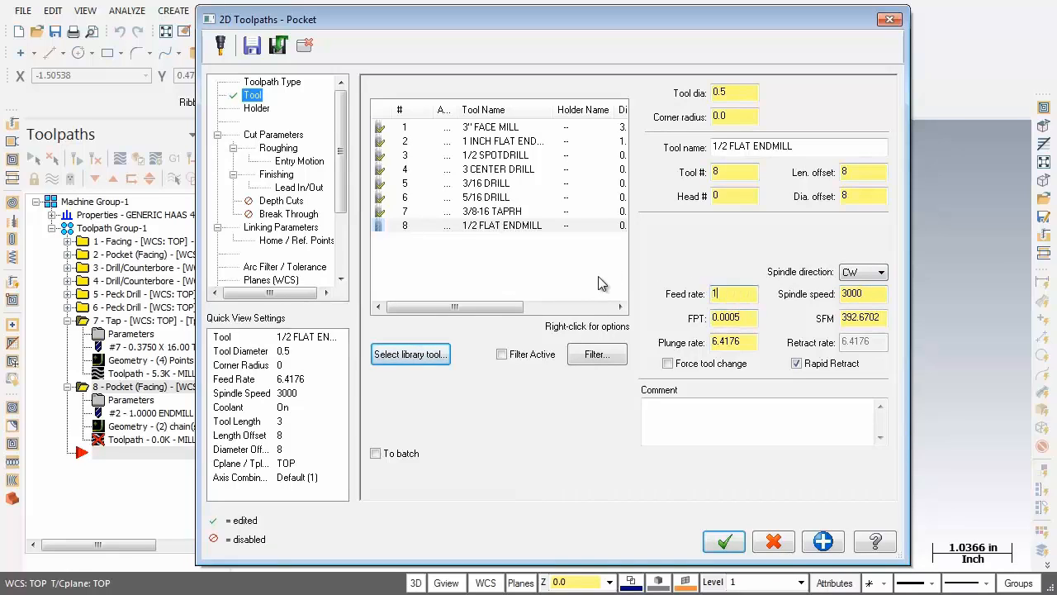
type("0.0")
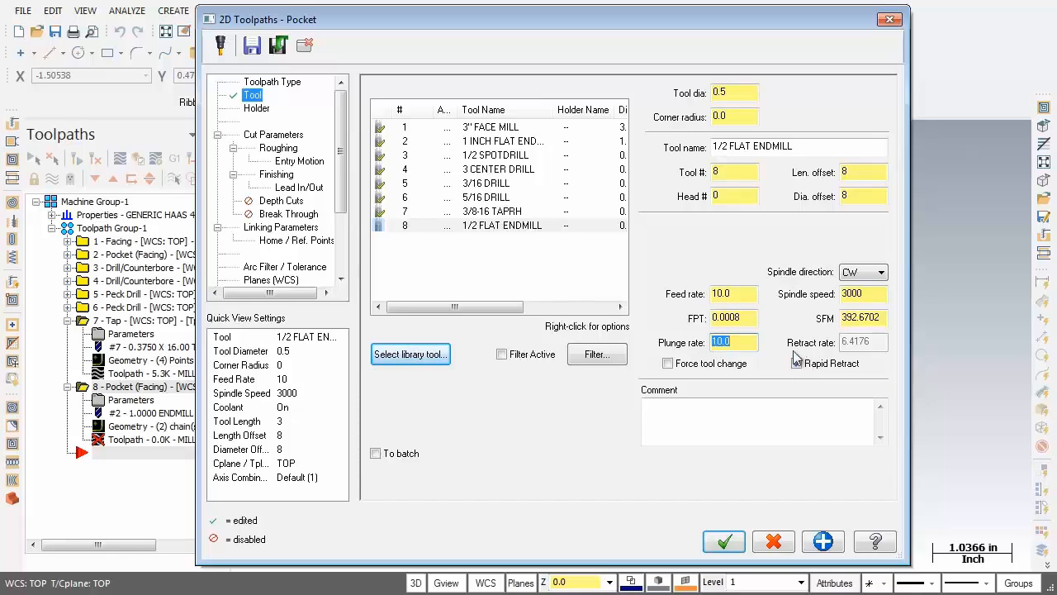
Set the pocket type to Standard on the cut parameters page.
left_click(273, 134)
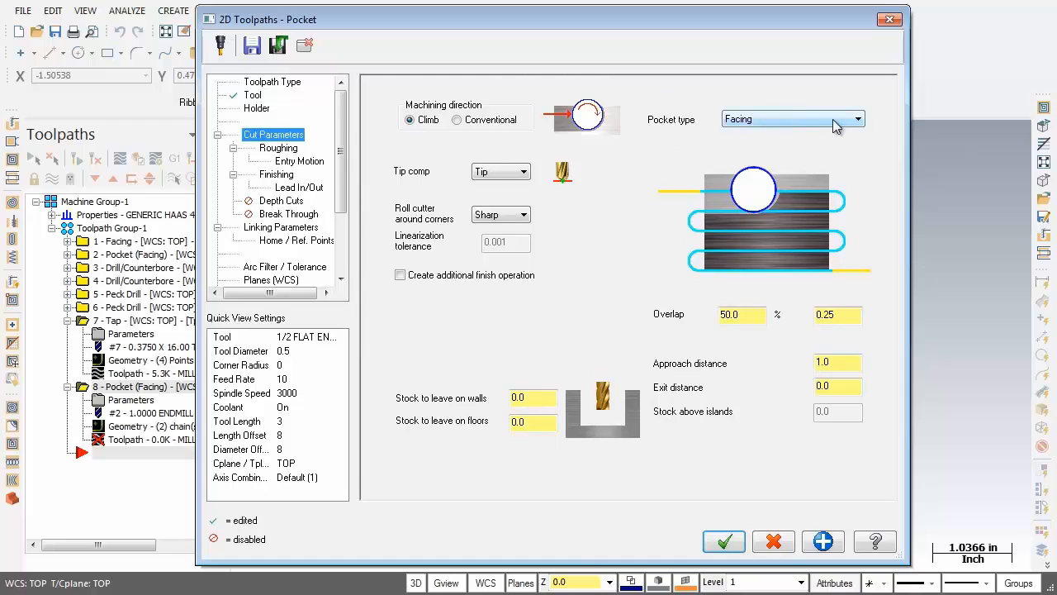
left_click(856, 118)
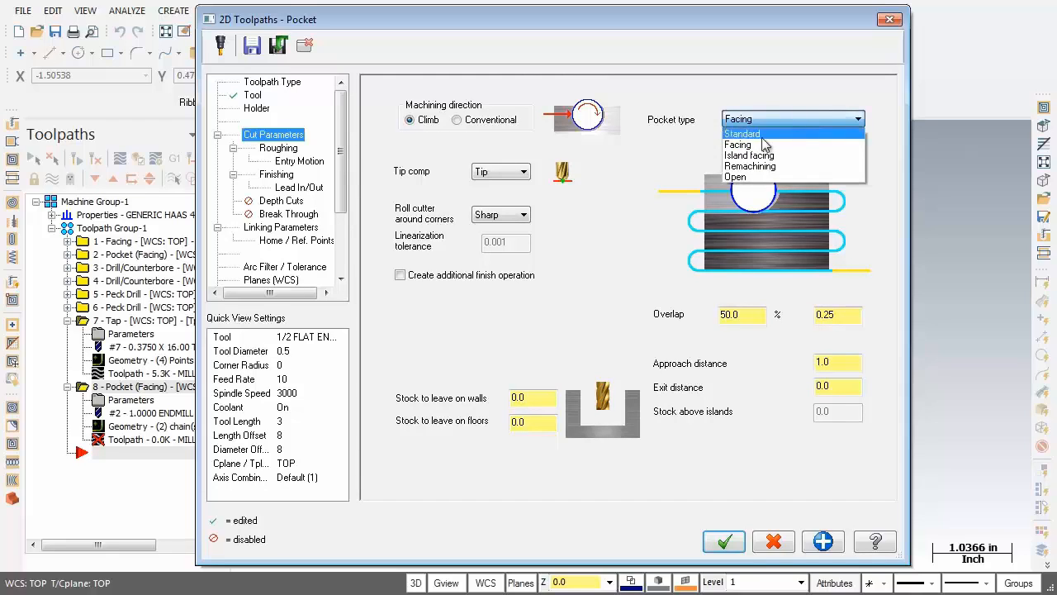
left_click(741, 133)
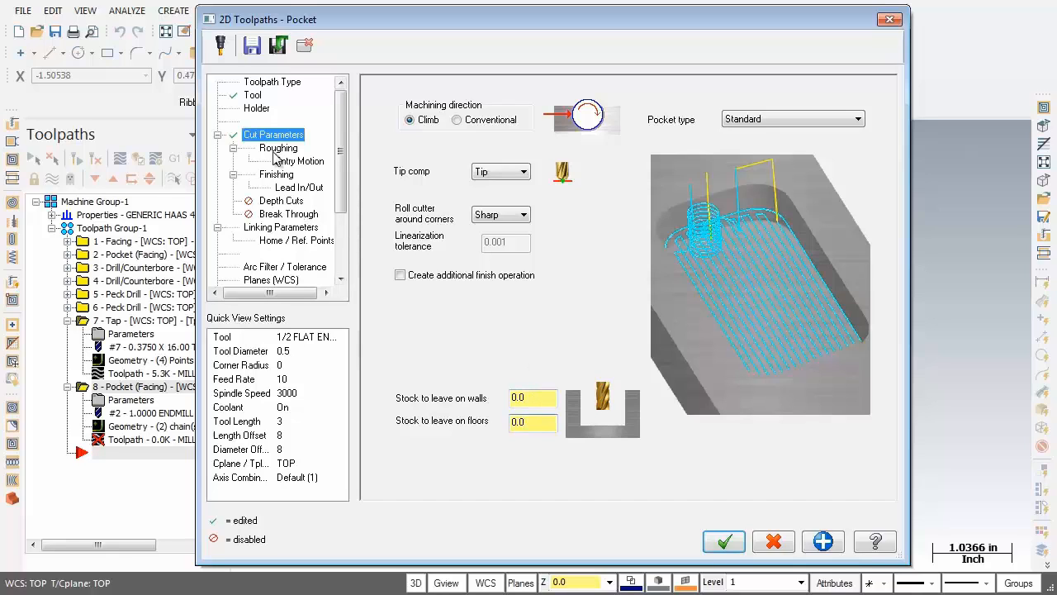
Choose Constant Overlap Spiral as the roughing cutting method.
left_click(278, 147)
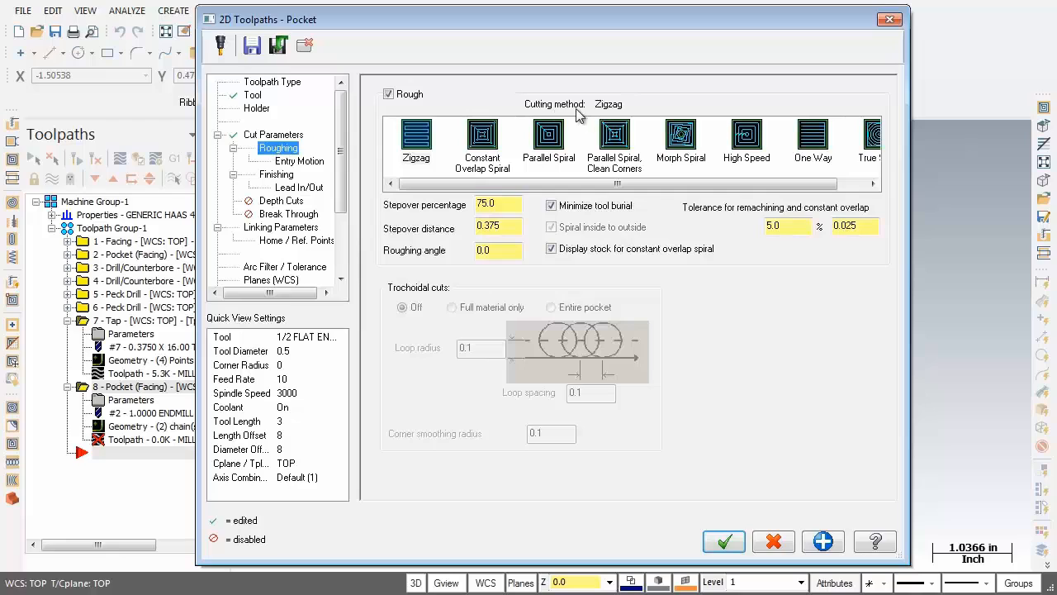
mouse_move(608, 115)
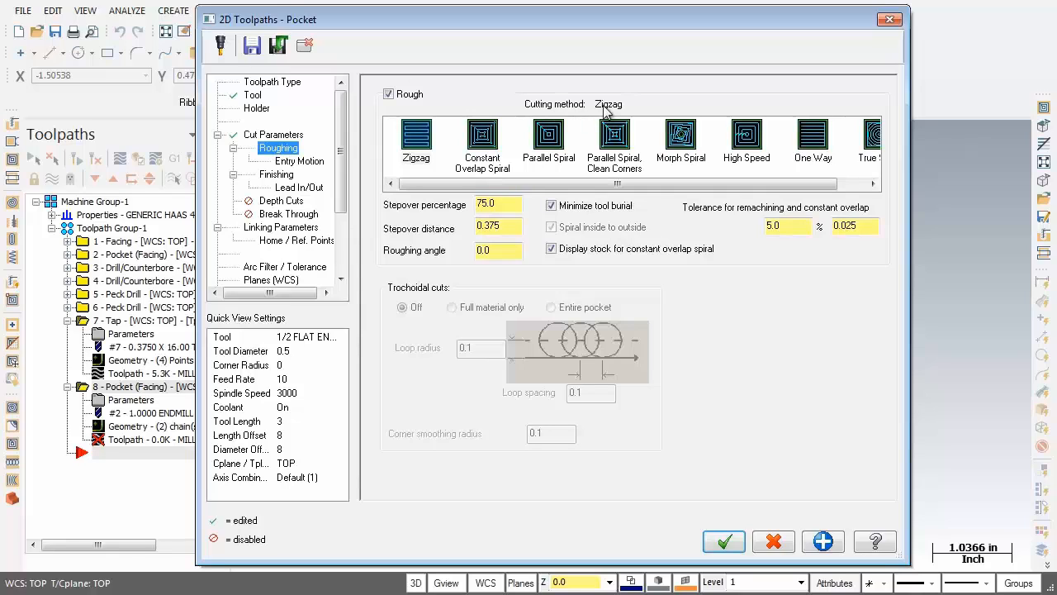
left_click(481, 136)
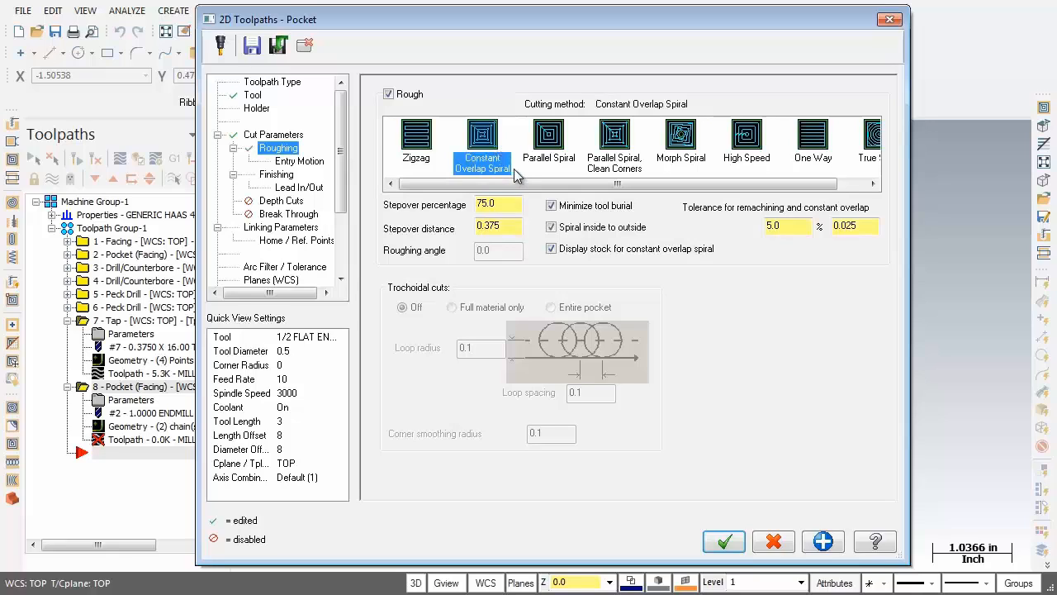
left_click(498, 204)
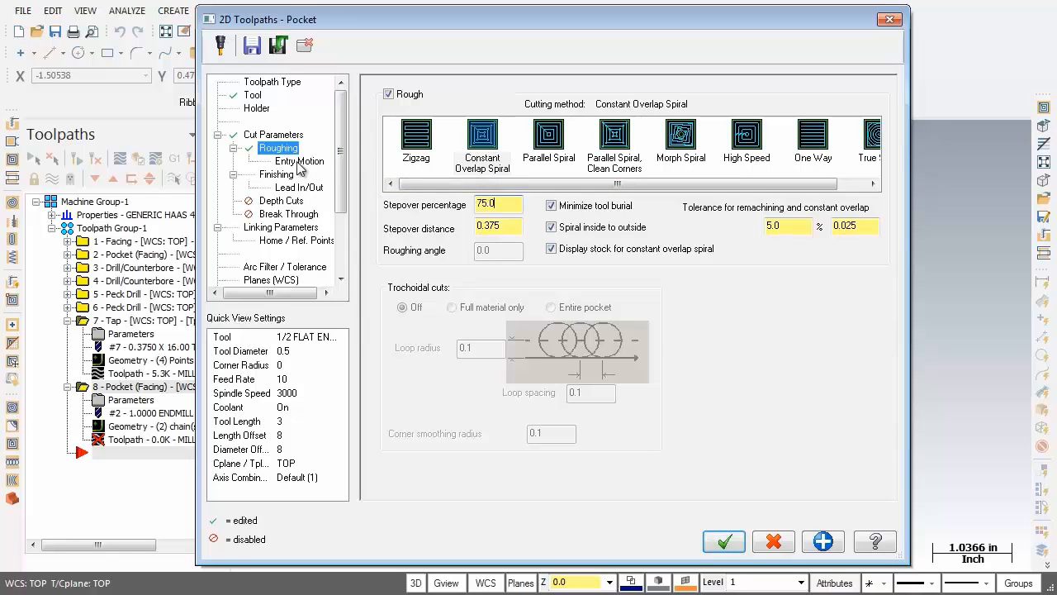
Switch the roughing entry motion from helix to ramp.
left_click(293, 161)
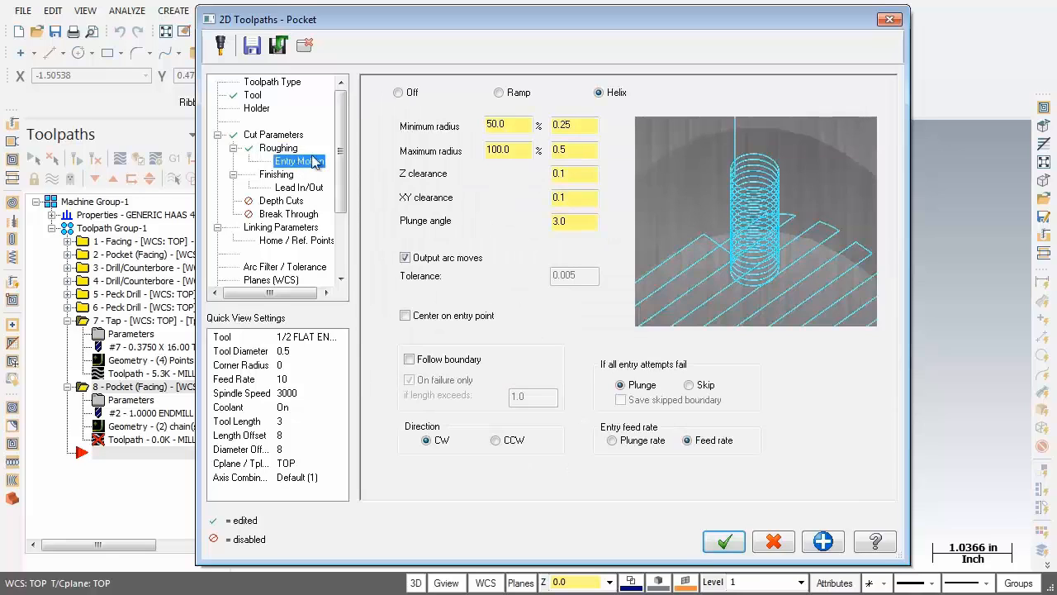
left_click(497, 93)
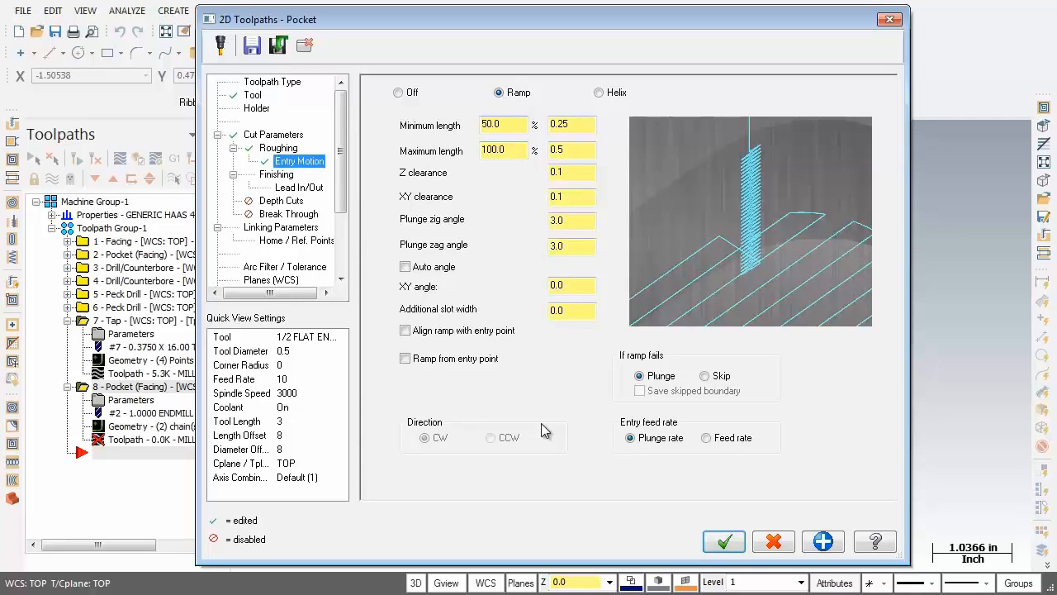
mouse_move(405, 301)
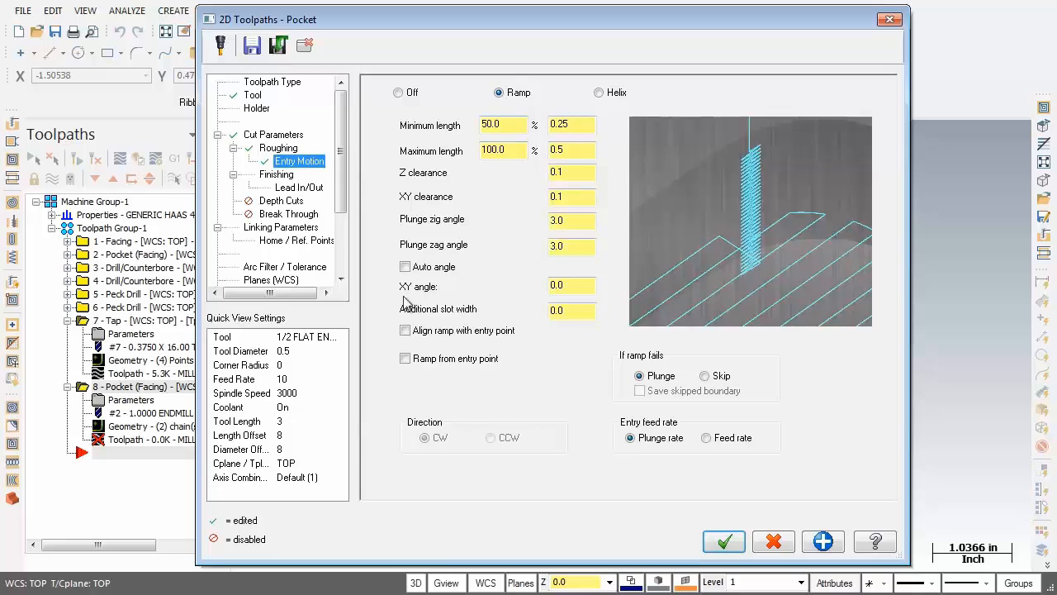
Set finish pass spacing to 0.015 with Keep tool down, then show Lead In/Out settings.
left_click(276, 174)
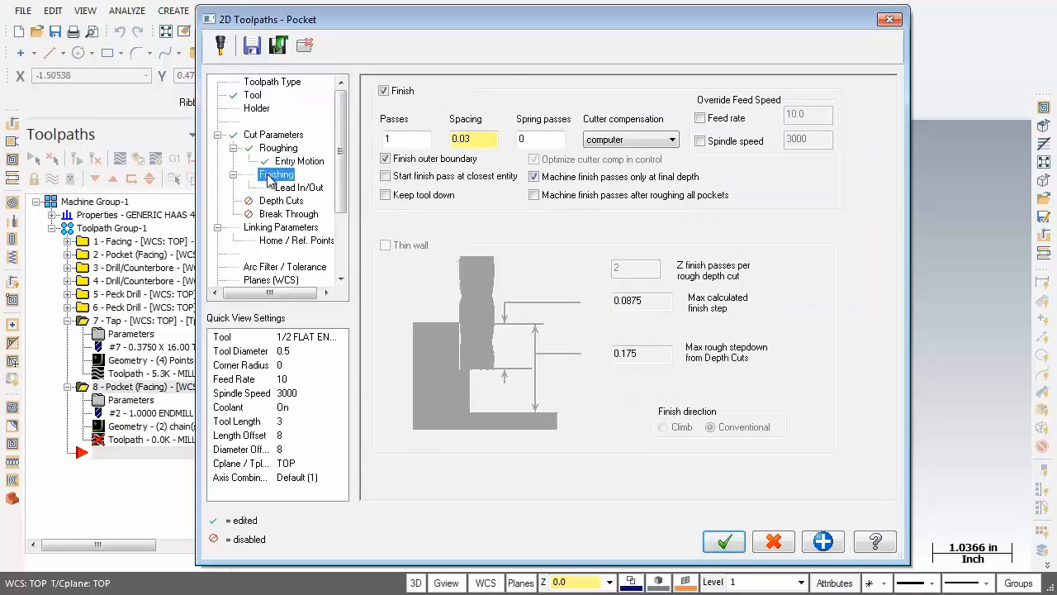
left_click(406, 138)
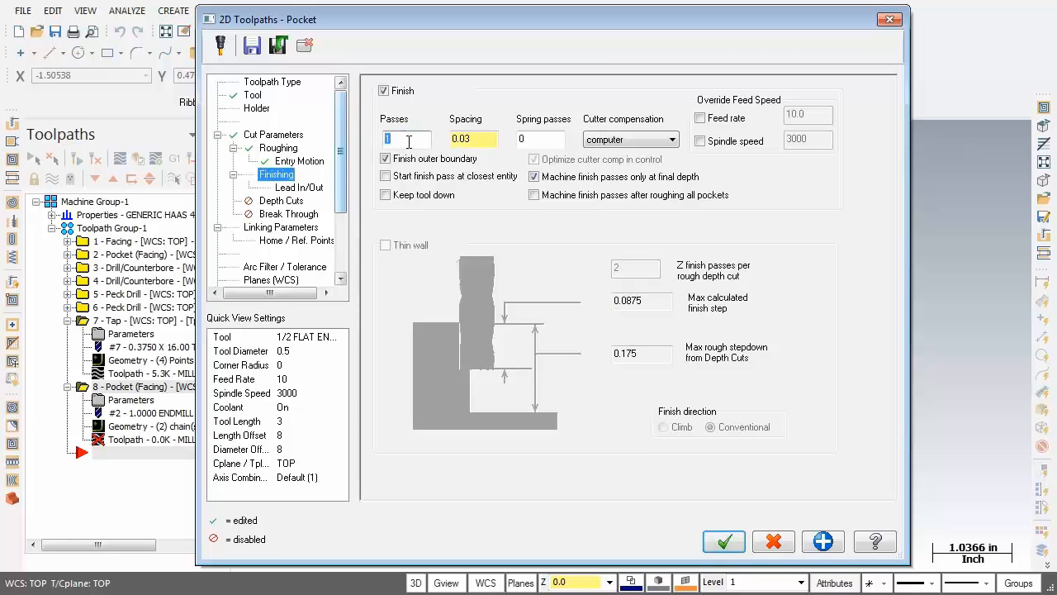
left_click(473, 139)
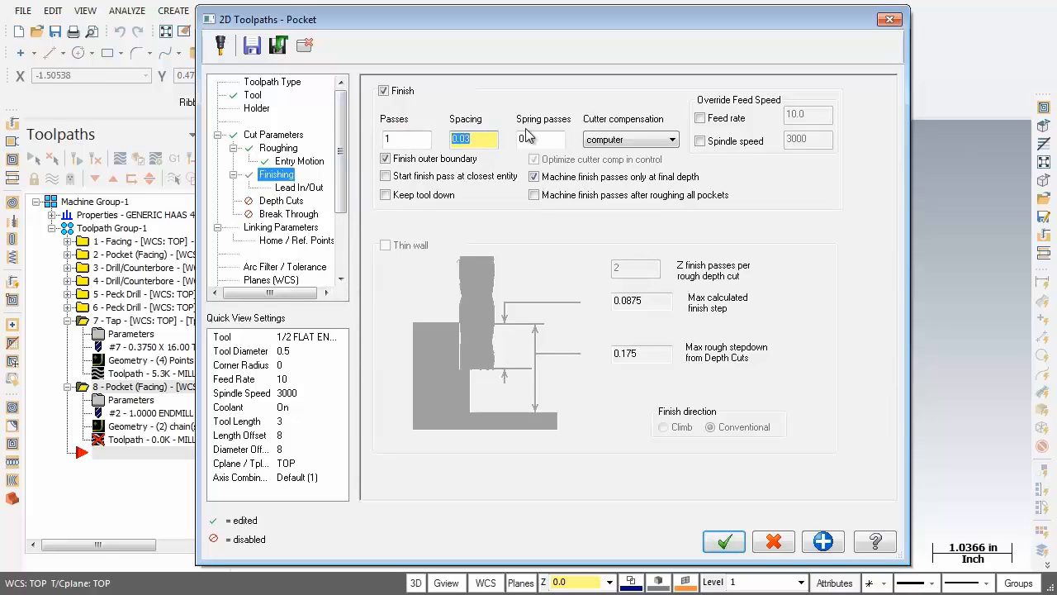
type("0.015")
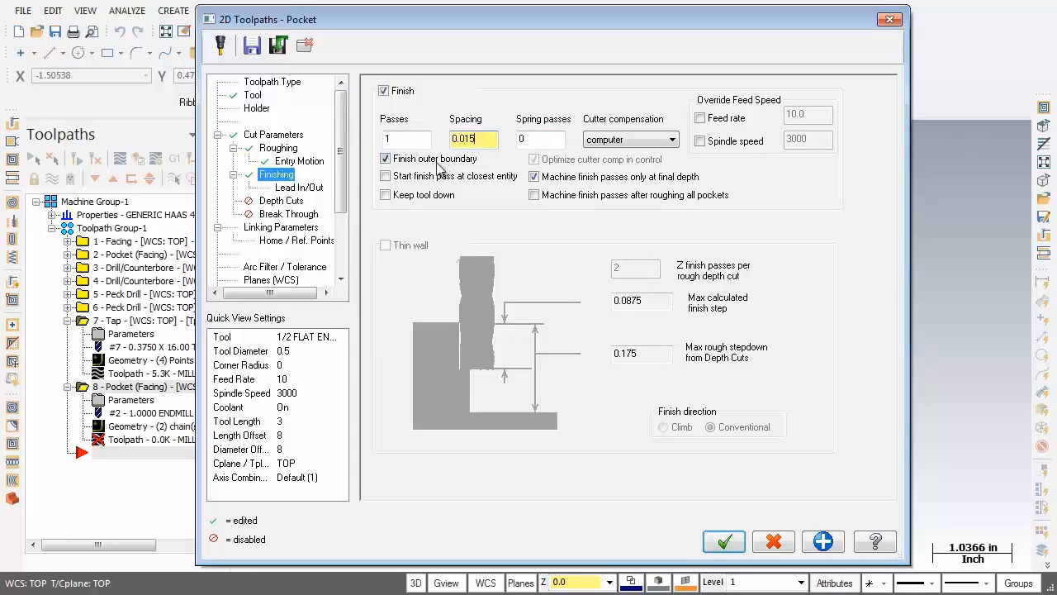
mouse_move(465, 166)
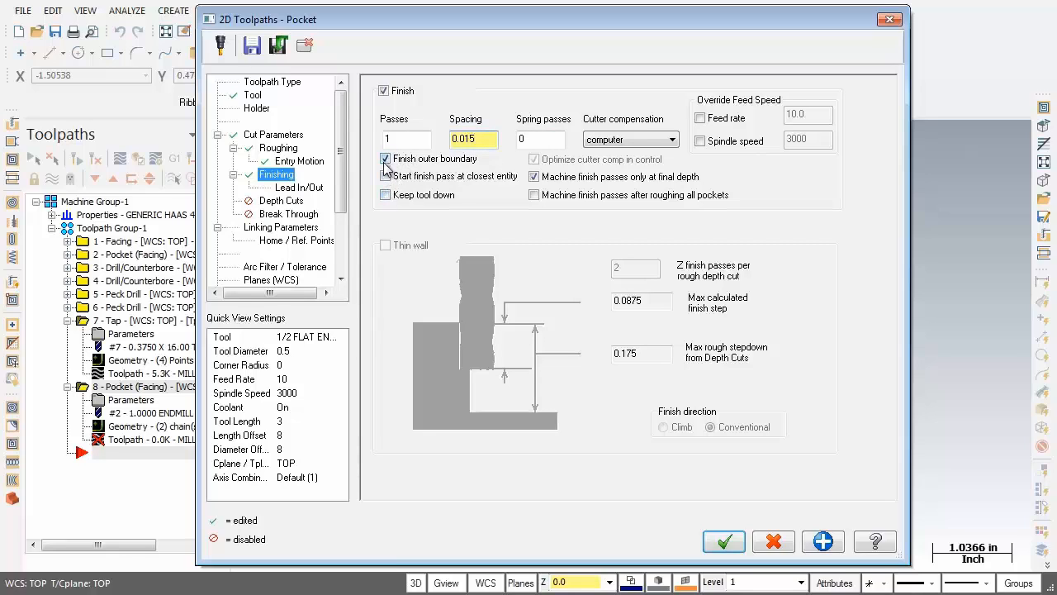
left_click(385, 194)
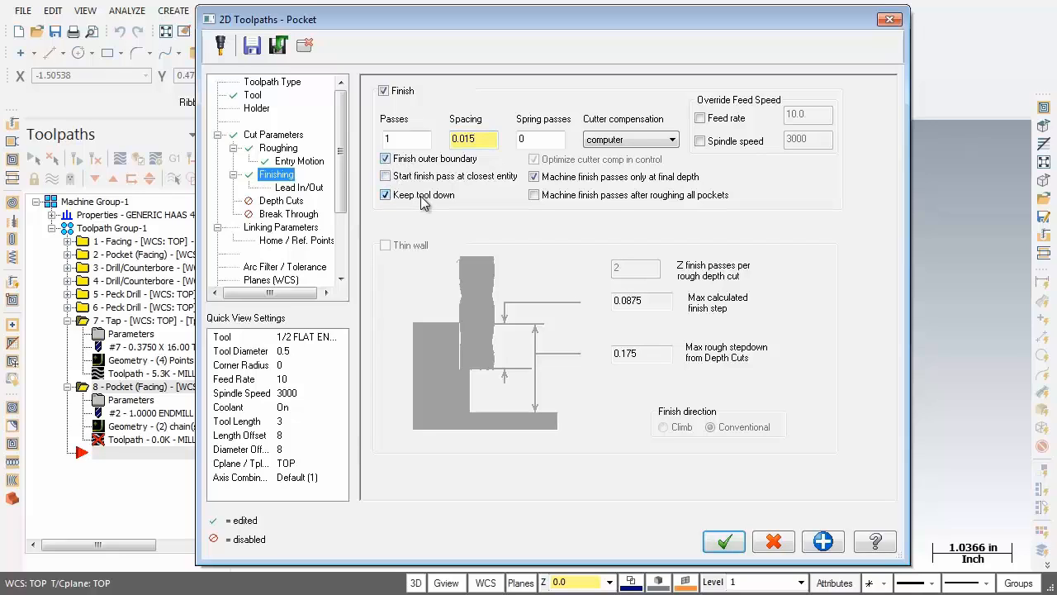
mouse_move(467, 196)
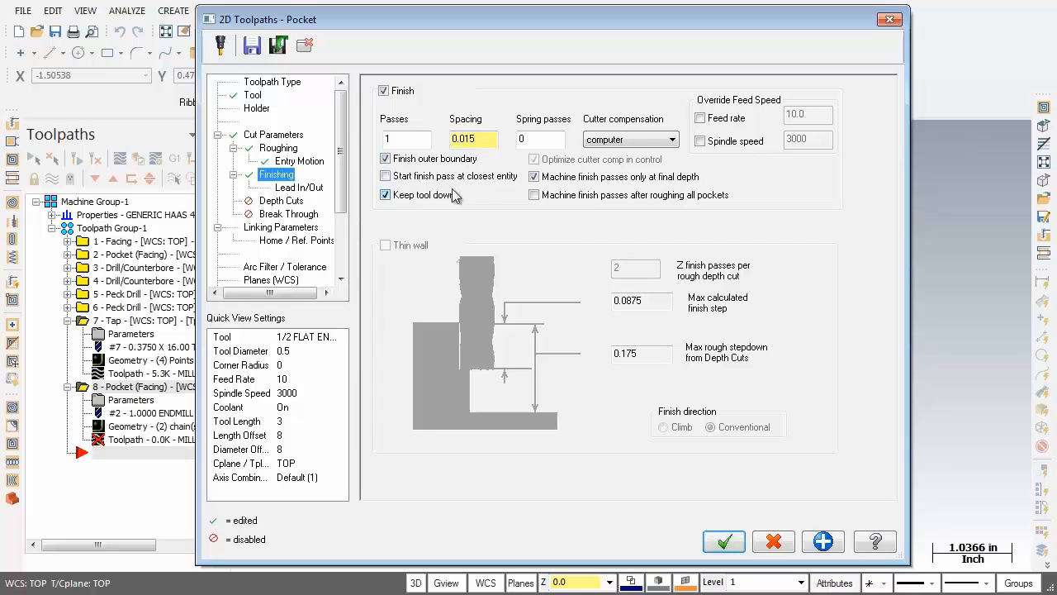
left_click(533, 176)
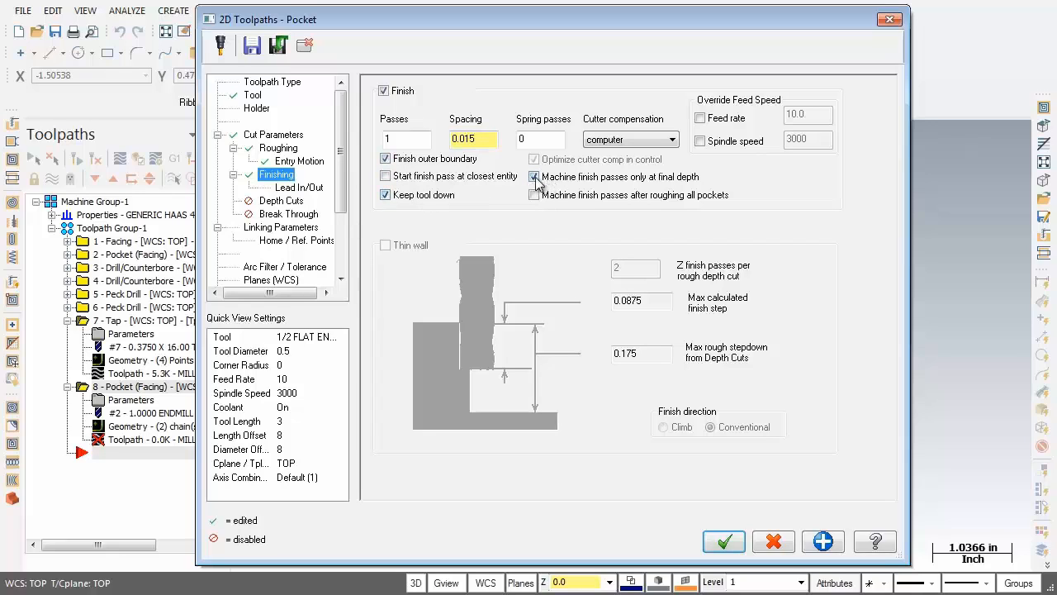
left_click(533, 176)
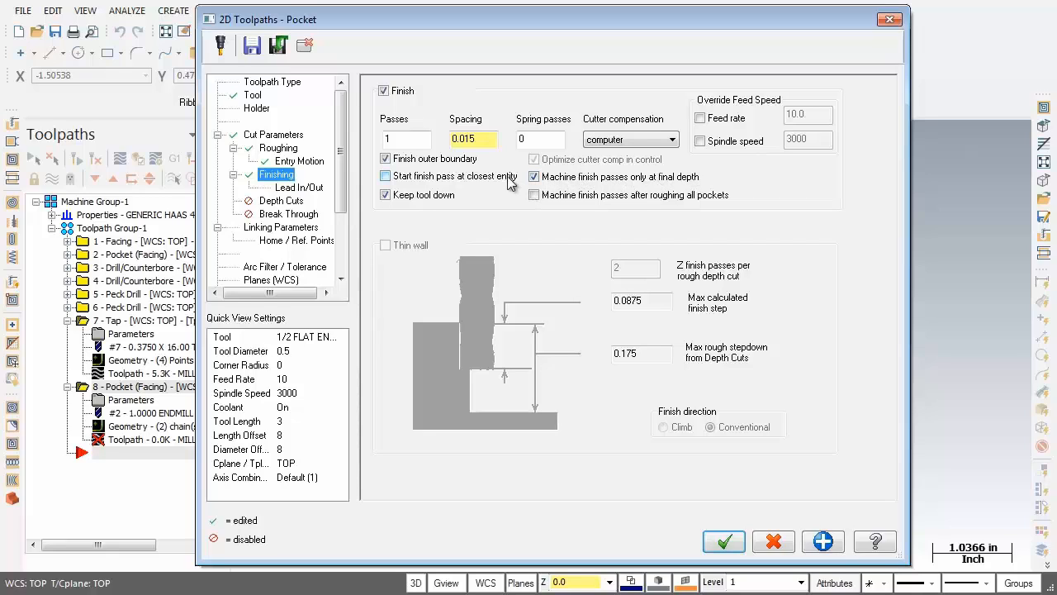
left_click(296, 187)
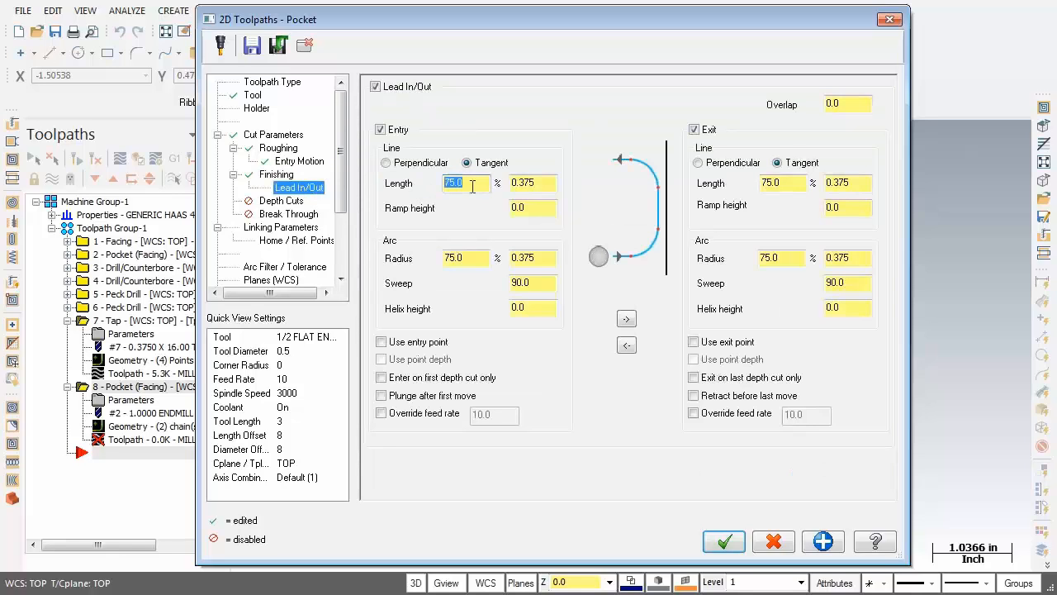
Edit the lead-in entry line length, then show the Depth Cuts page.
left_click(778, 182)
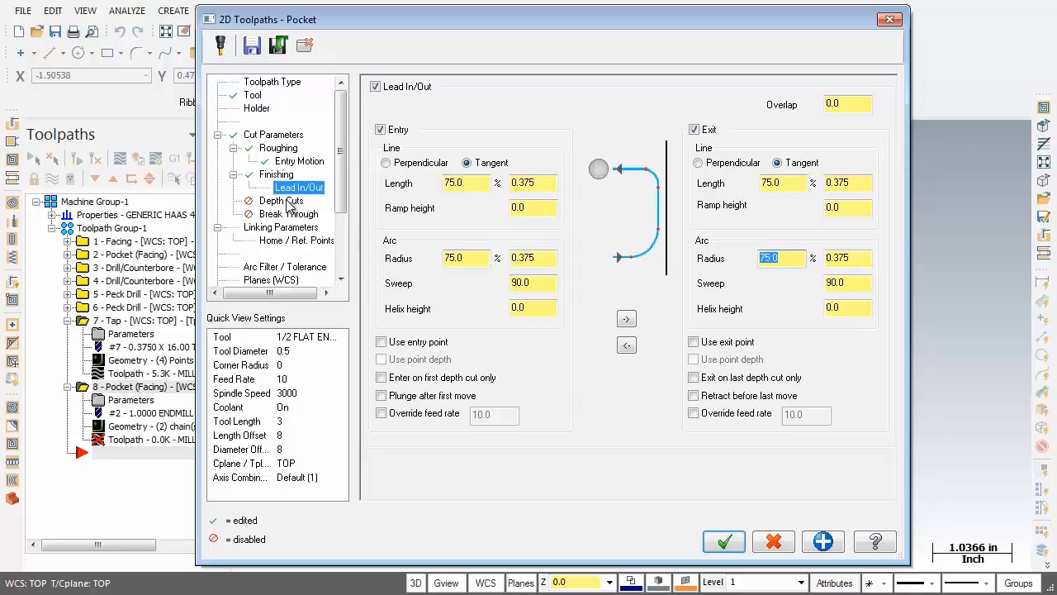
left_click(282, 200)
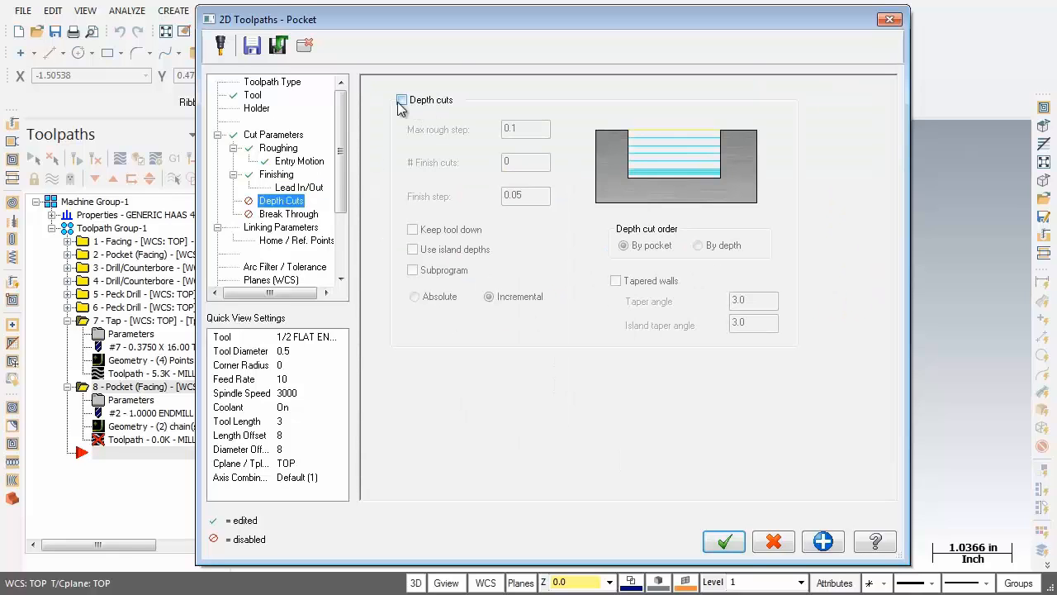
Enable depth cuts with 0.125 max rough step and Keep tool down, then show Linking Parameters.
left_click(402, 100)
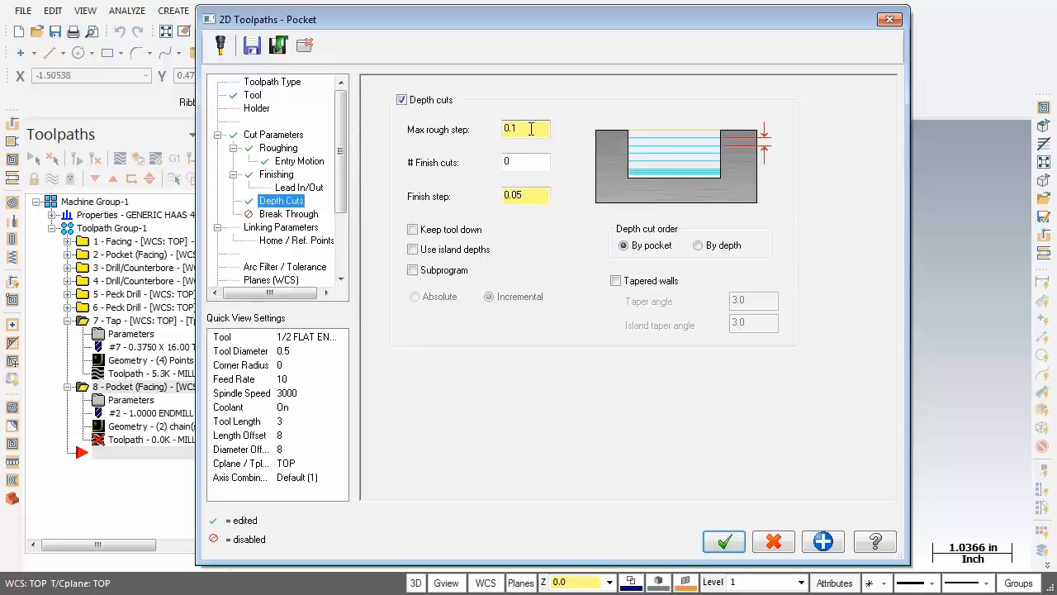
type("0.125")
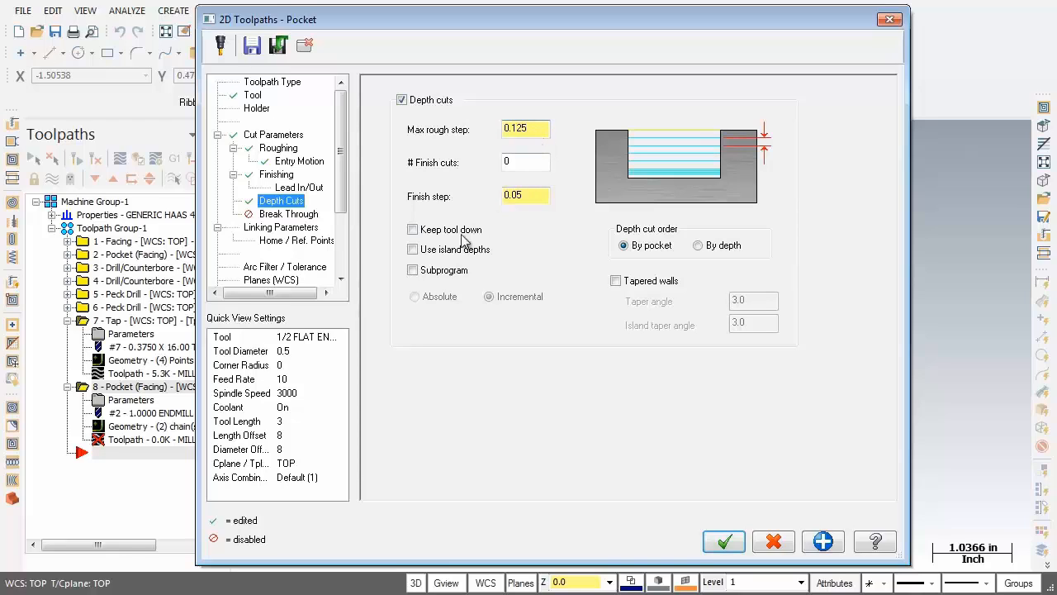
left_click(412, 229)
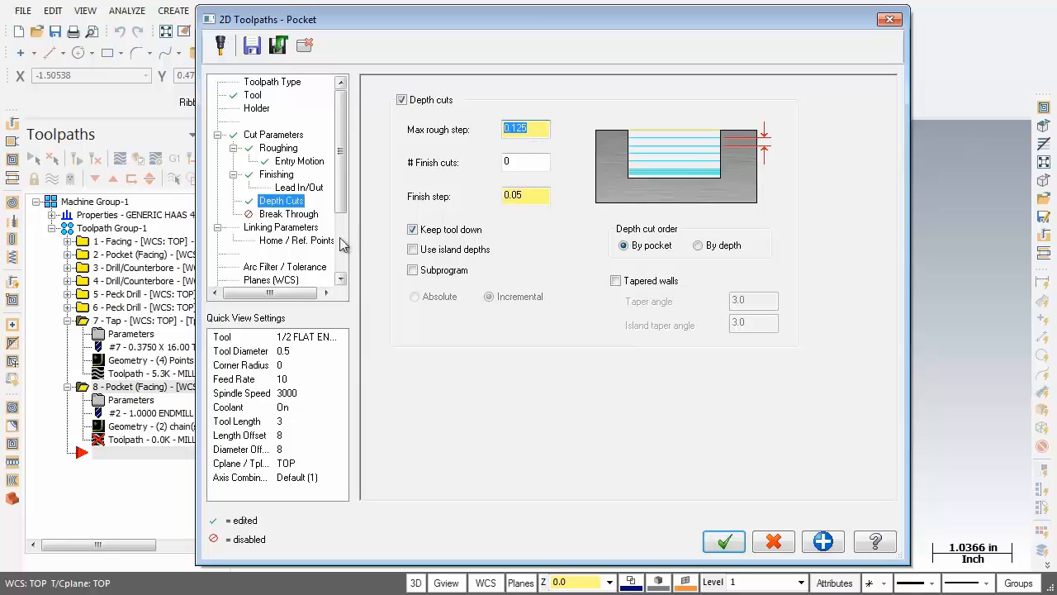
left_click(280, 227)
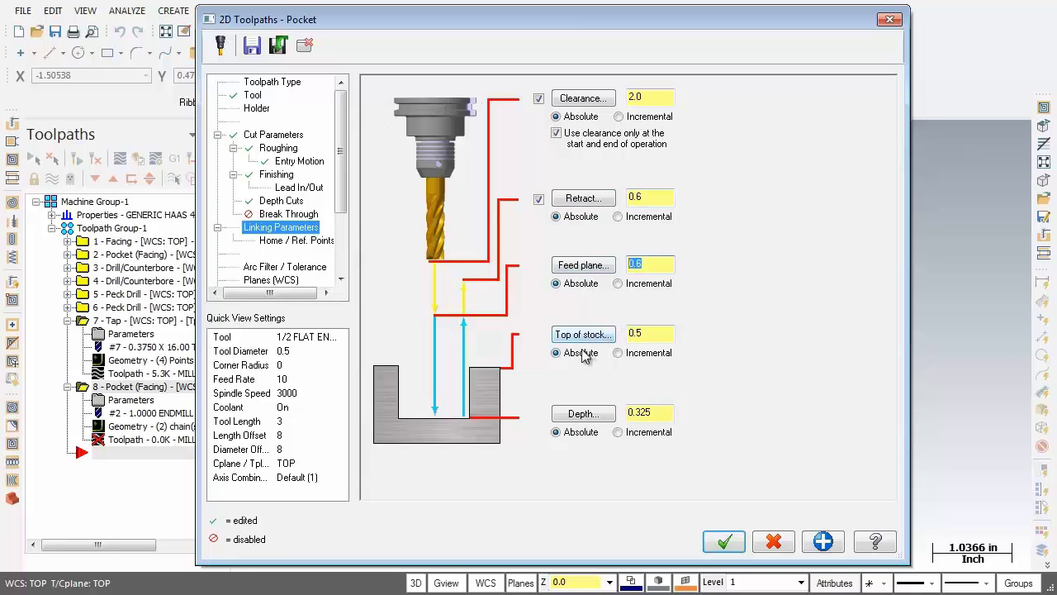
Set top of stock to 0.325 and depth to 0.075, then show the Coolant page.
left_click(650, 333)
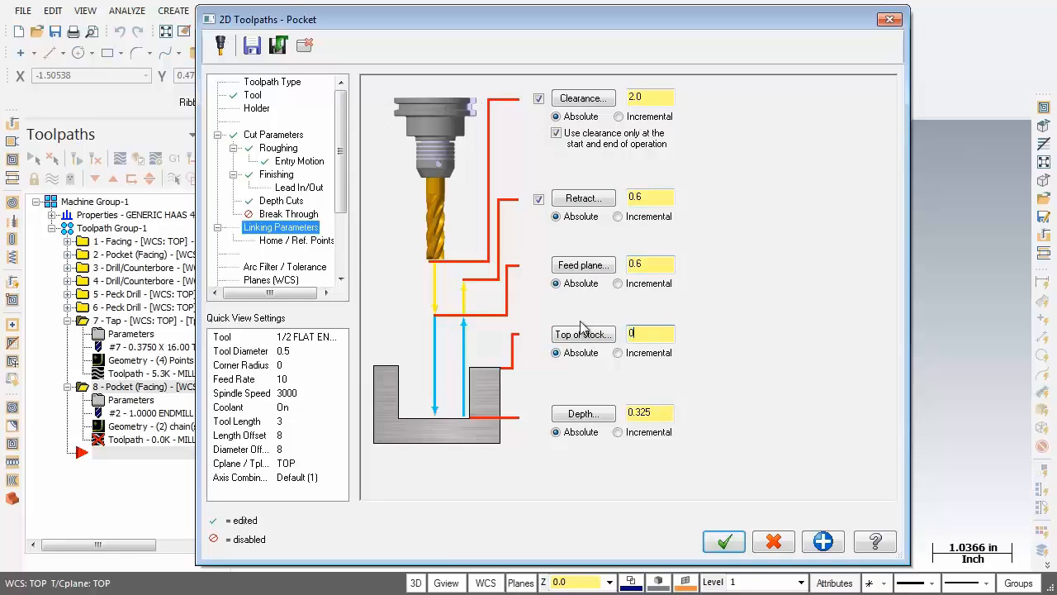
left_click(651, 334)
type(".325")
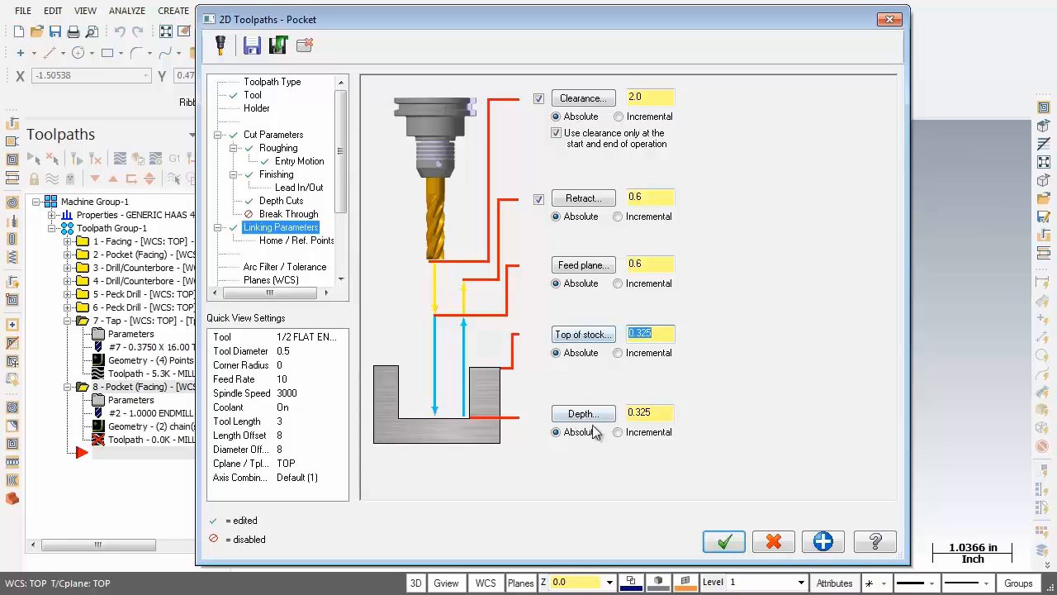
left_click(649, 413)
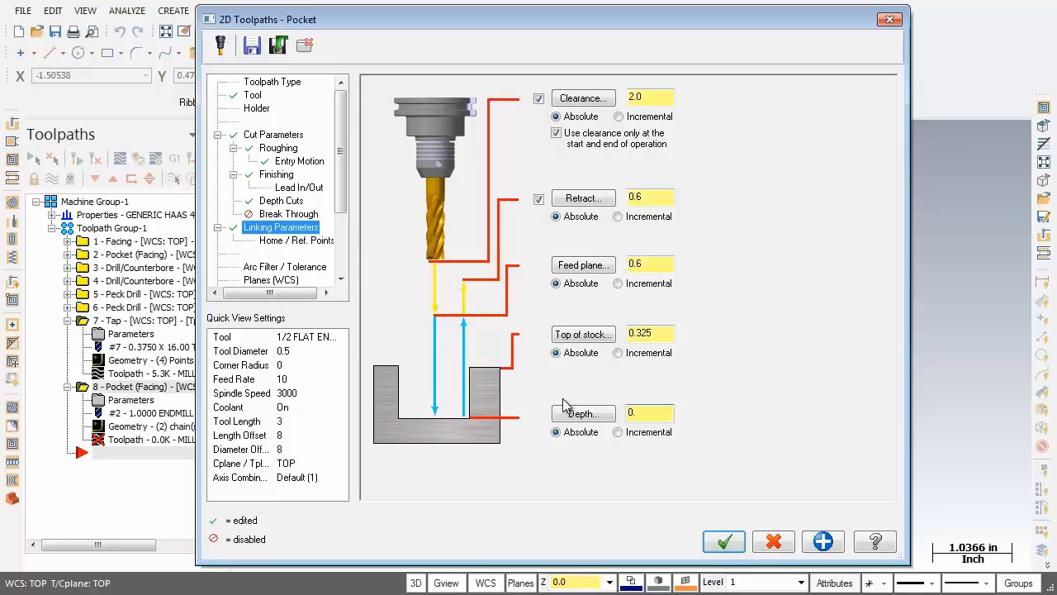
type("0.075")
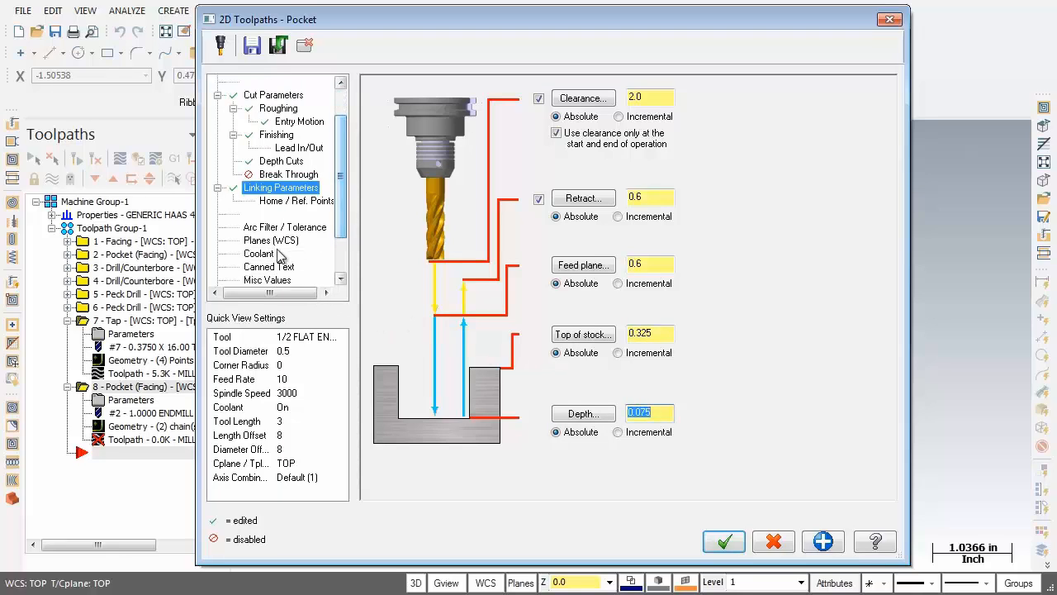
left_click(258, 254)
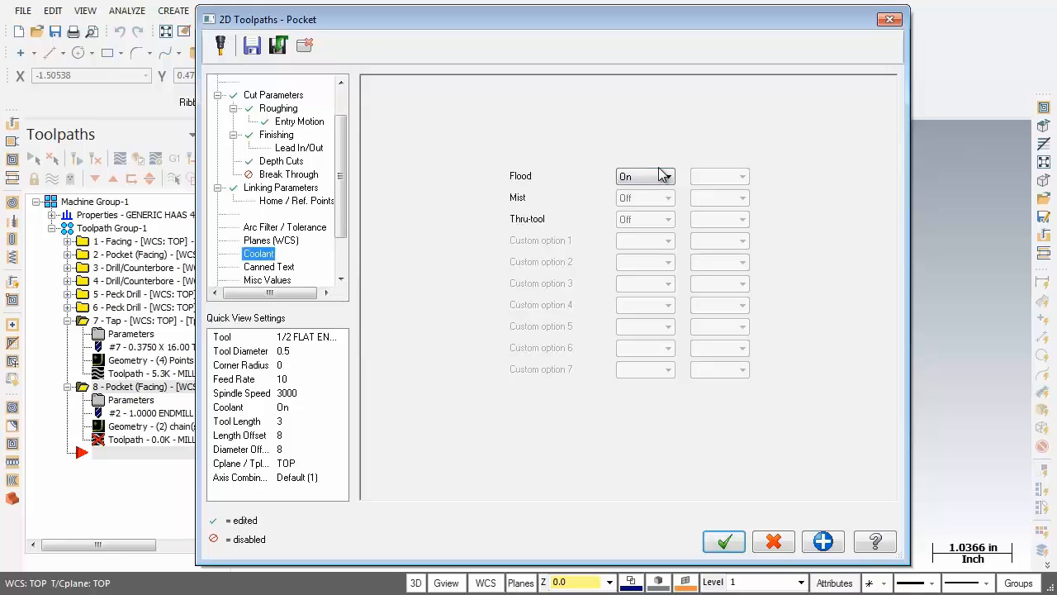
Accept the pocket settings so operation 8 generates a standard pocket with the 0.5000 flat endmill.
left_click(723, 541)
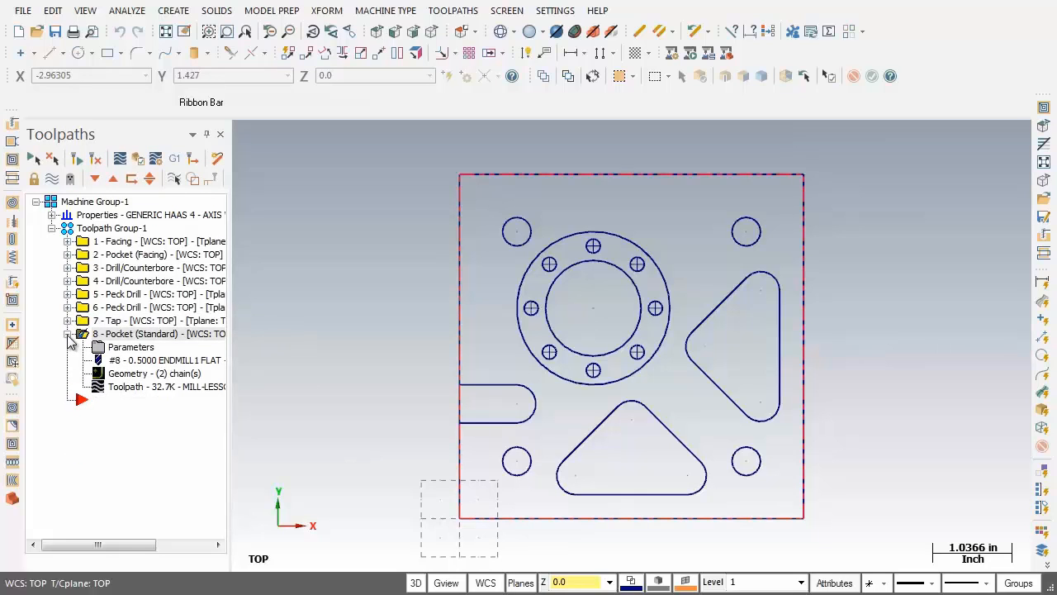
Collapse operation 8's details and select all eight operations in the Toolpaths manager.
left_click(69, 333)
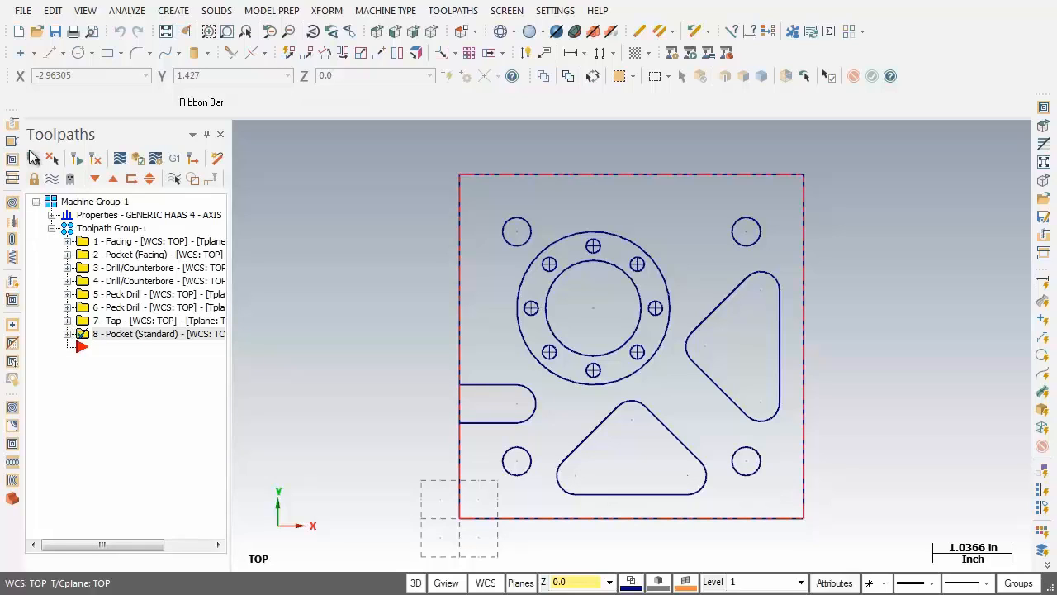
mouse_move(33, 158)
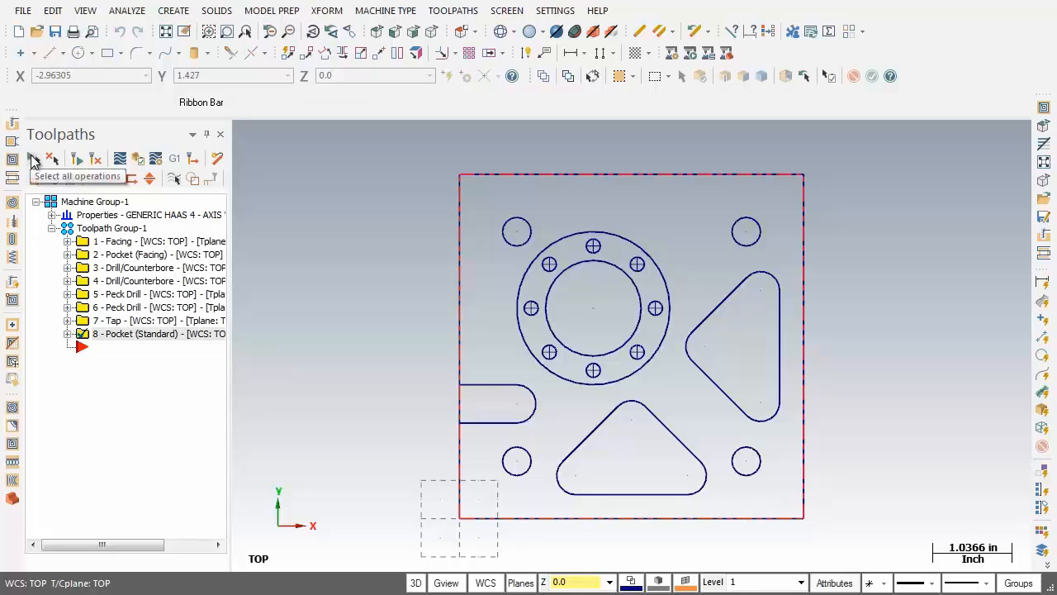
left_click(32, 158)
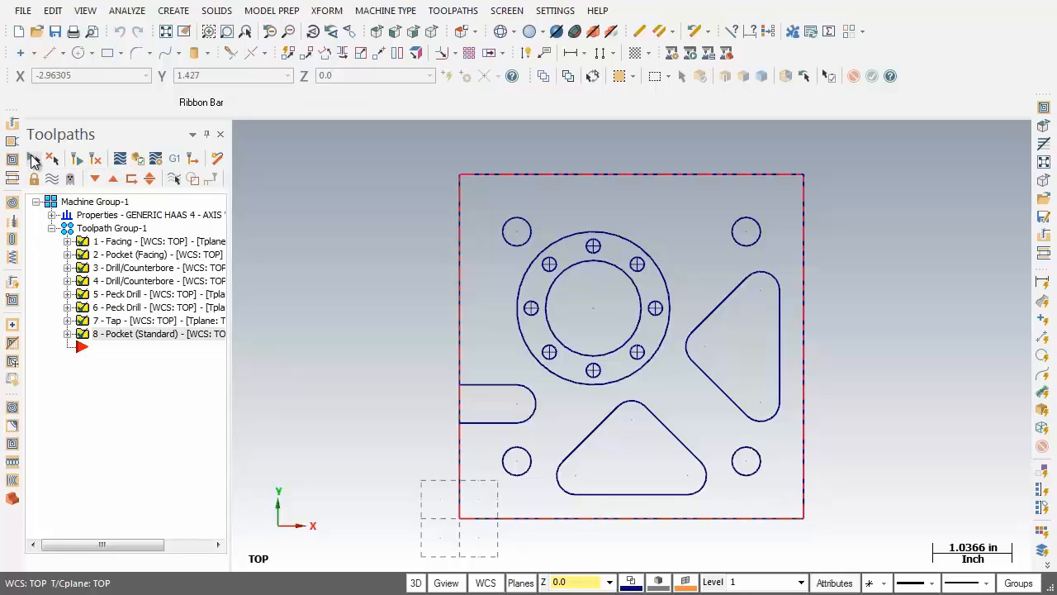
mouse_move(150, 378)
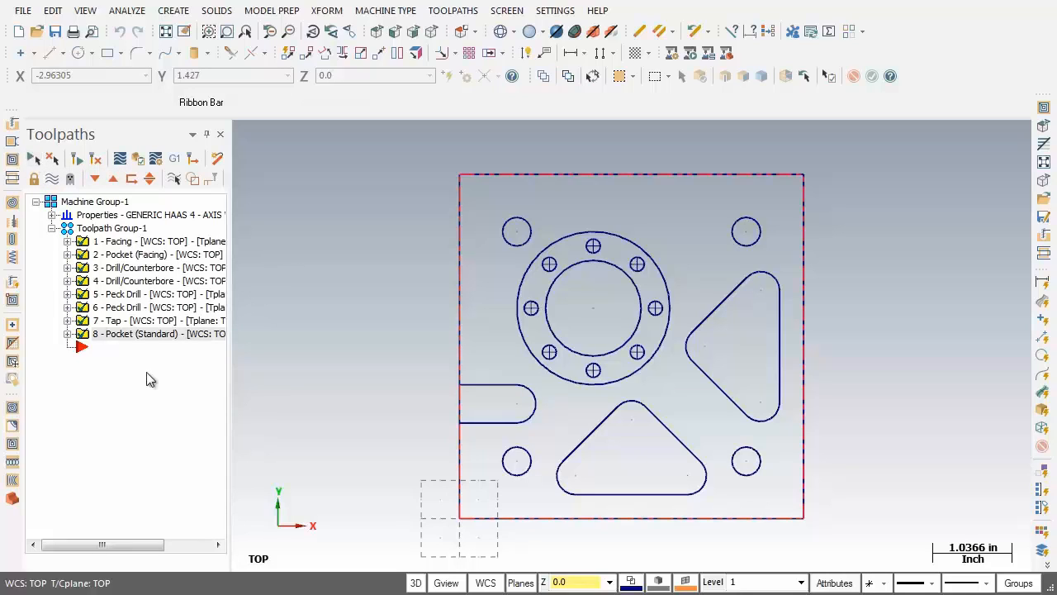